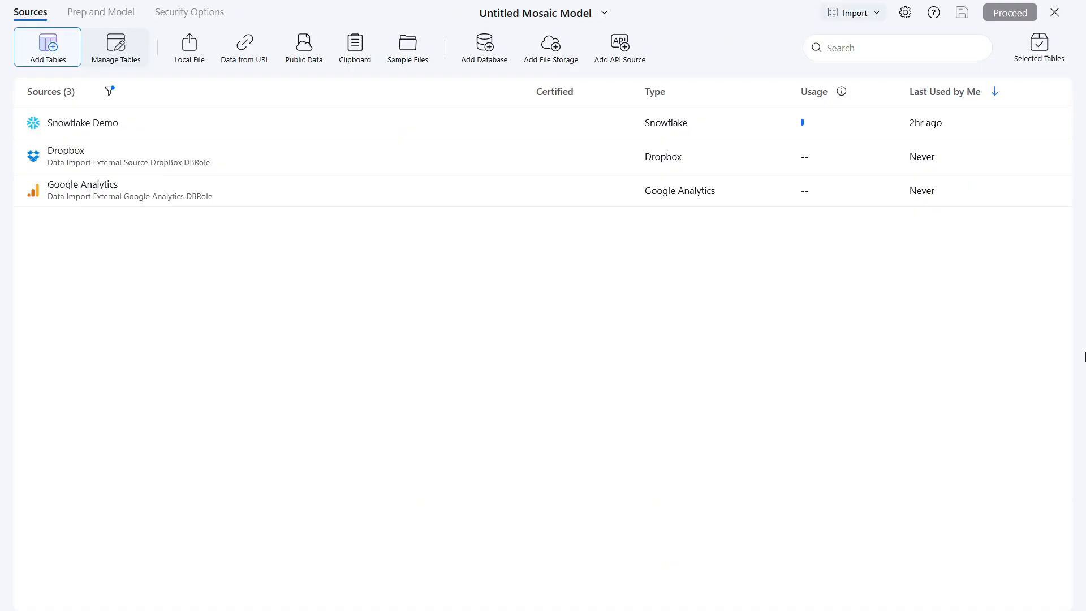
mouse_move(514, 61)
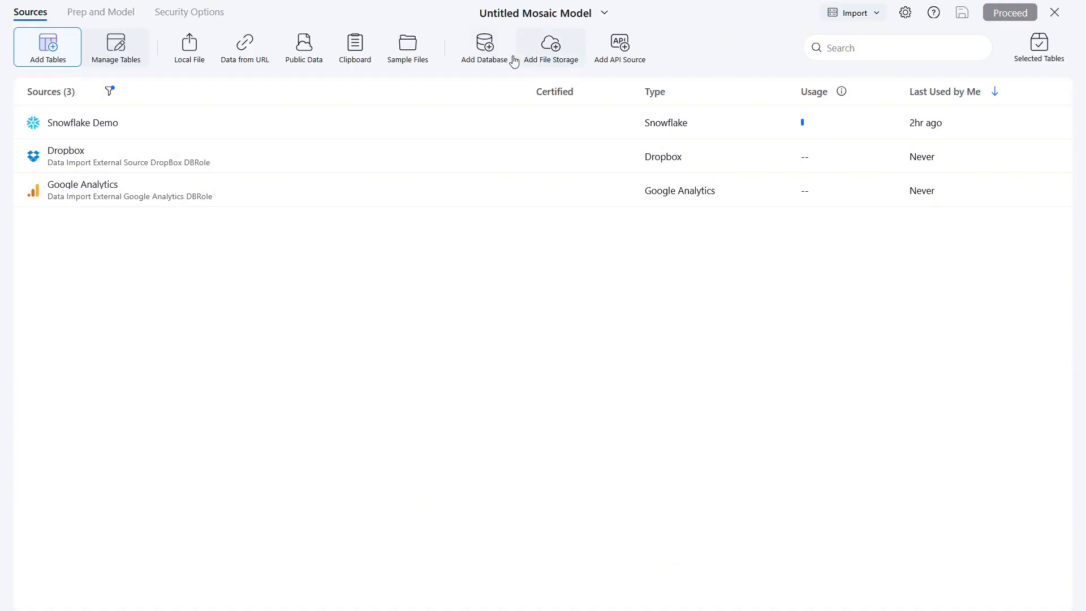
Step: Browse the available database and API data source lists without choosing one
click(484, 48)
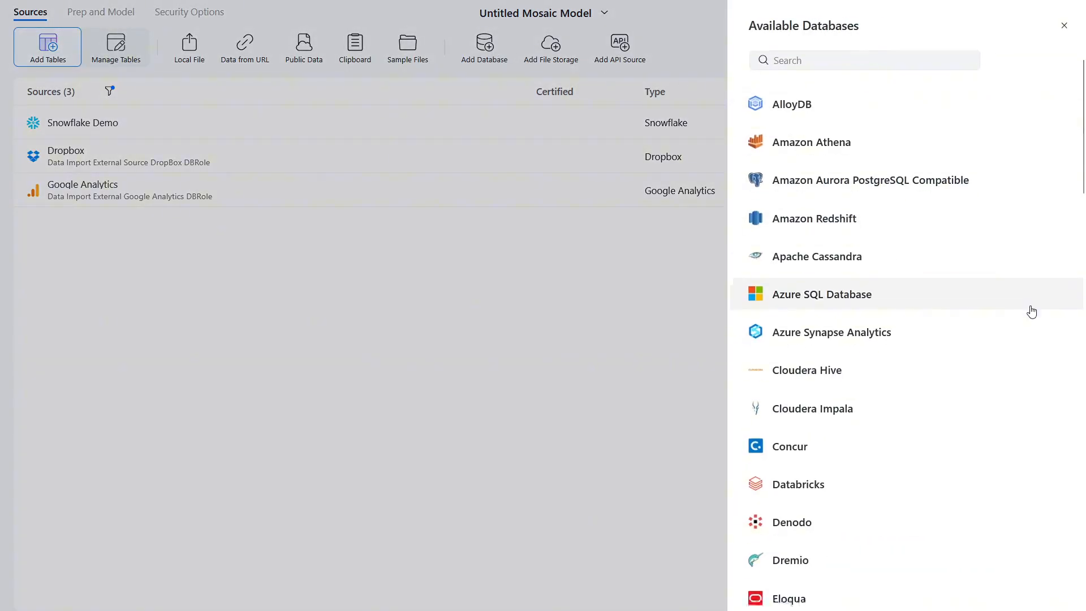
scroll(down, 3)
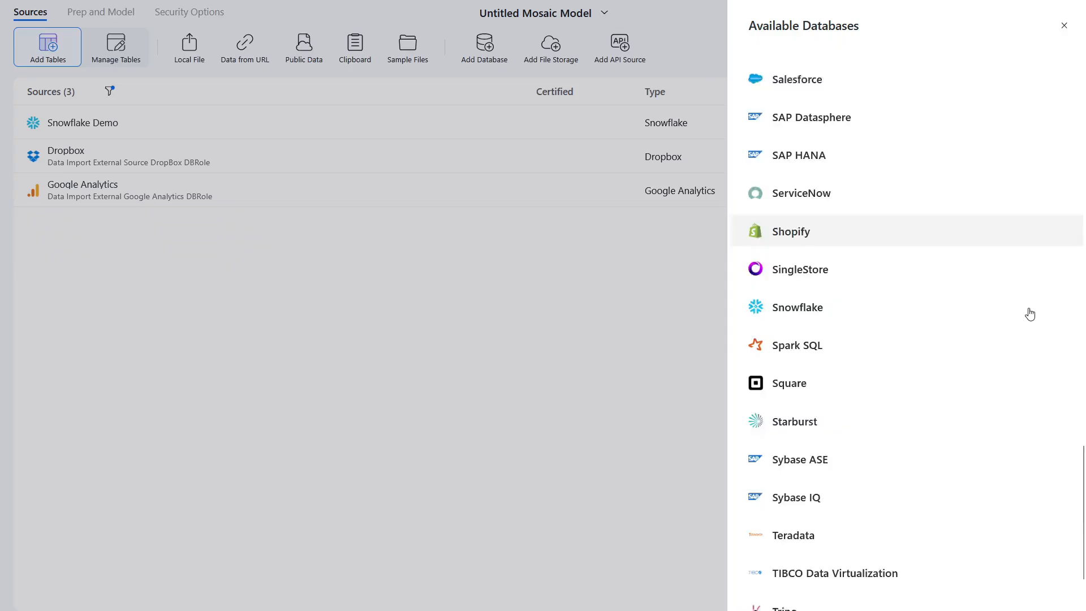
click(1065, 25)
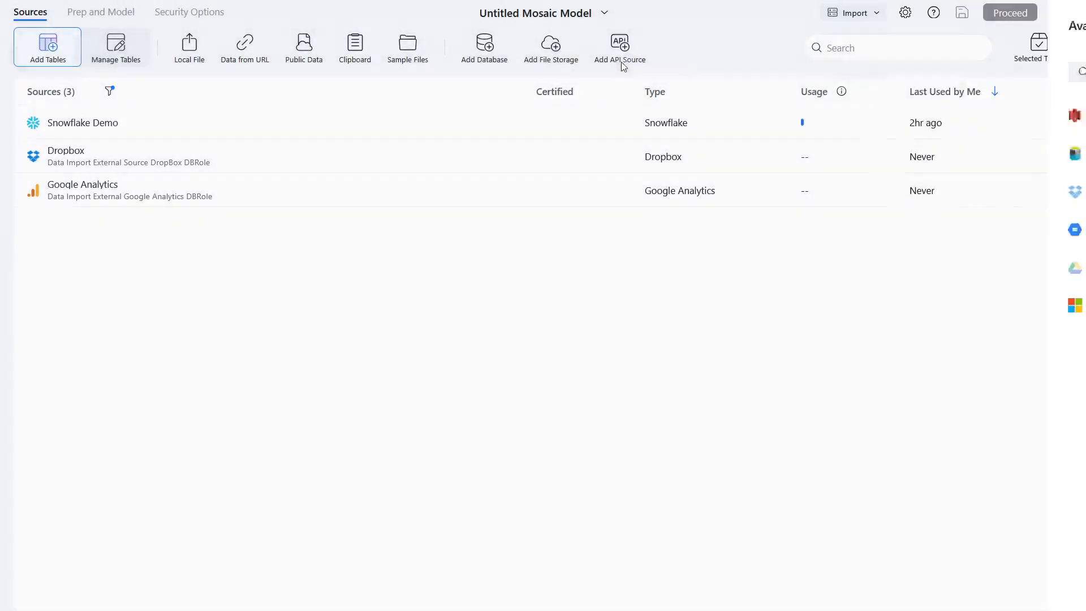
click(618, 47)
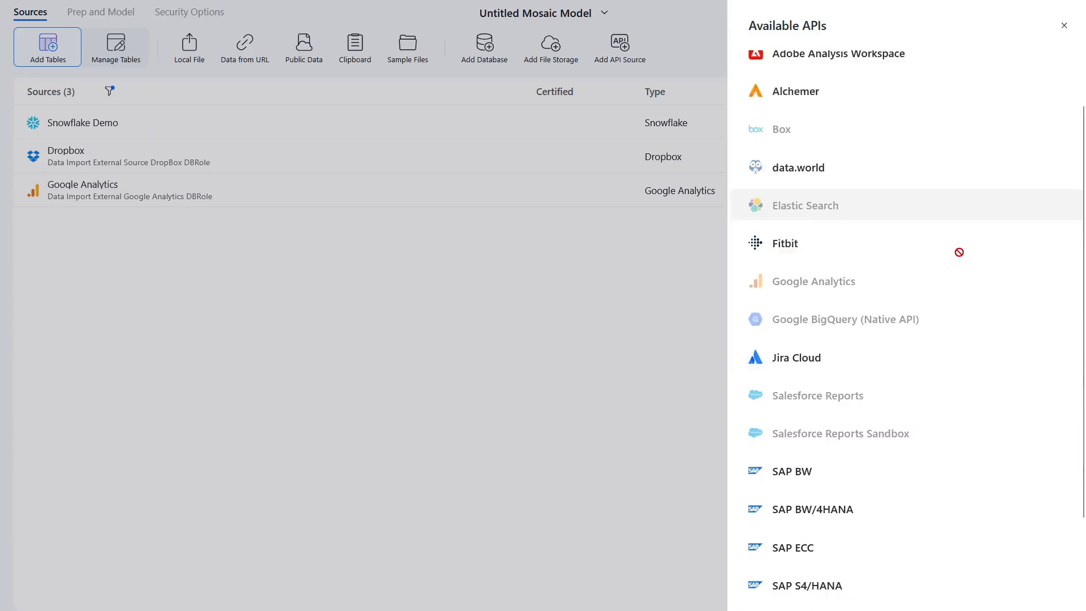
click(1065, 25)
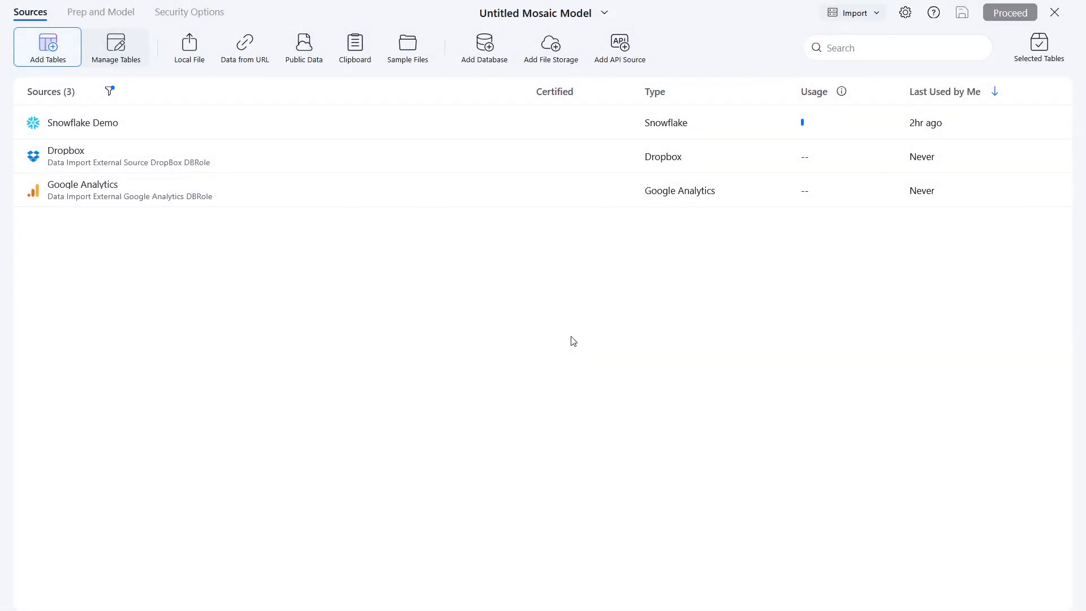
mouse_move(566, 338)
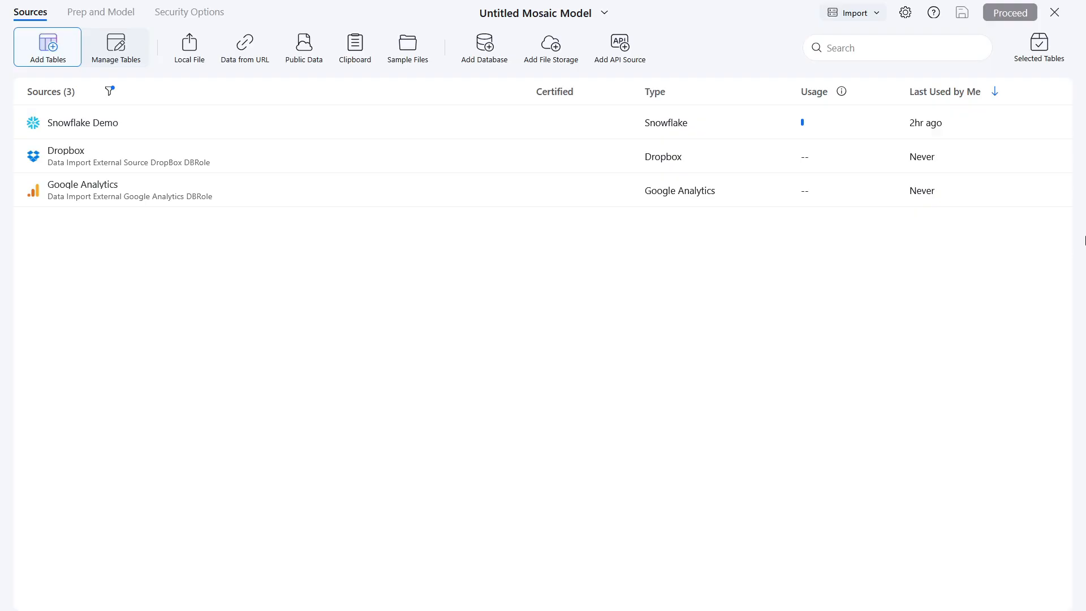
mouse_move(1081, 240)
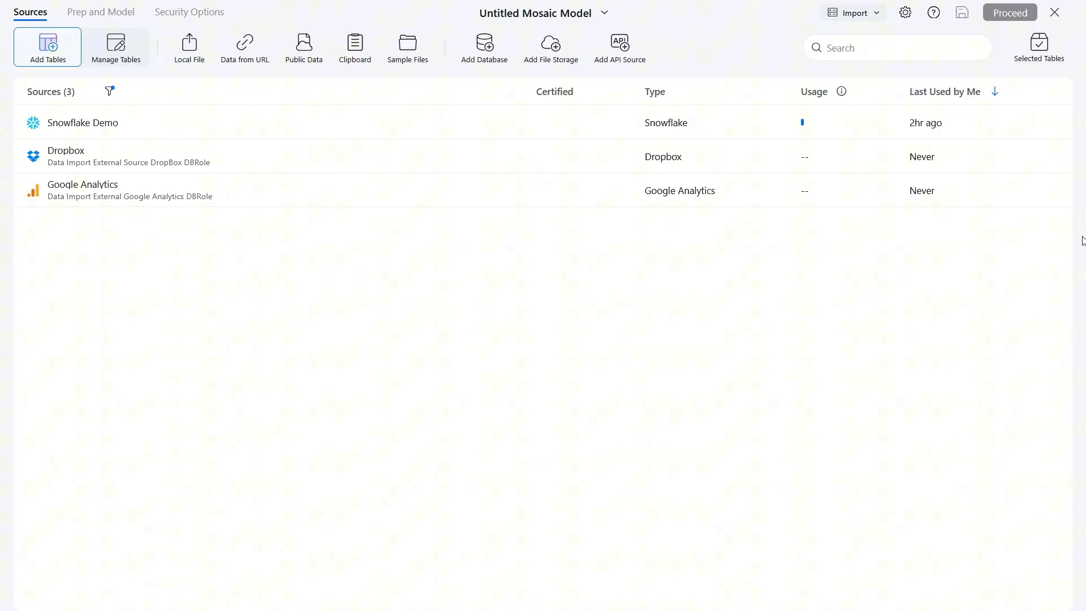
mouse_move(448, 124)
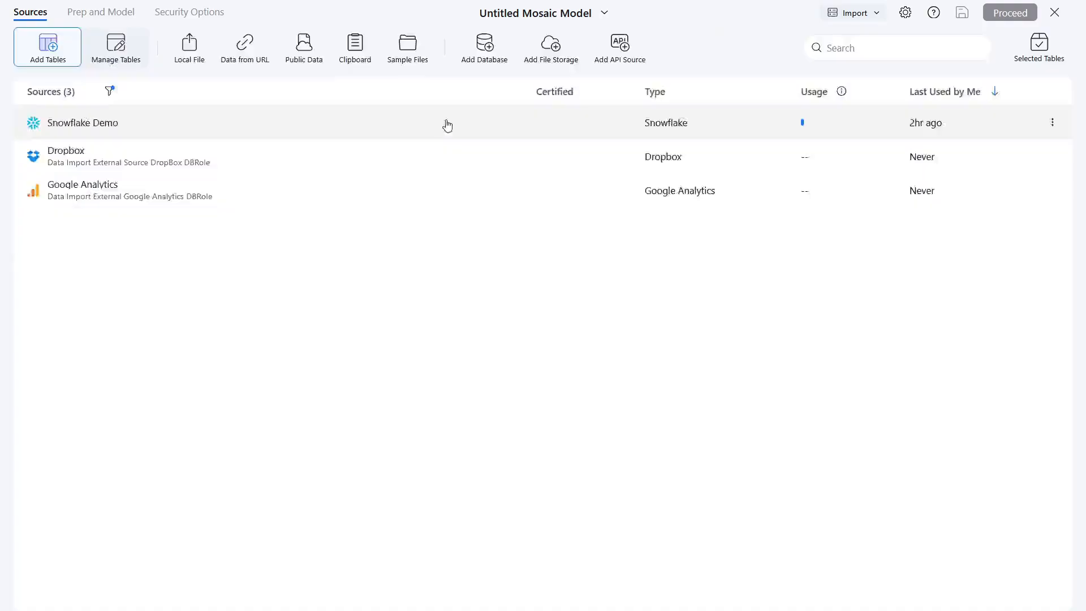
Step: From Snowflake Demo HEALTHCAREDEMO, preview DAILY_REFERRALS and add all 7 tables
click(83, 123)
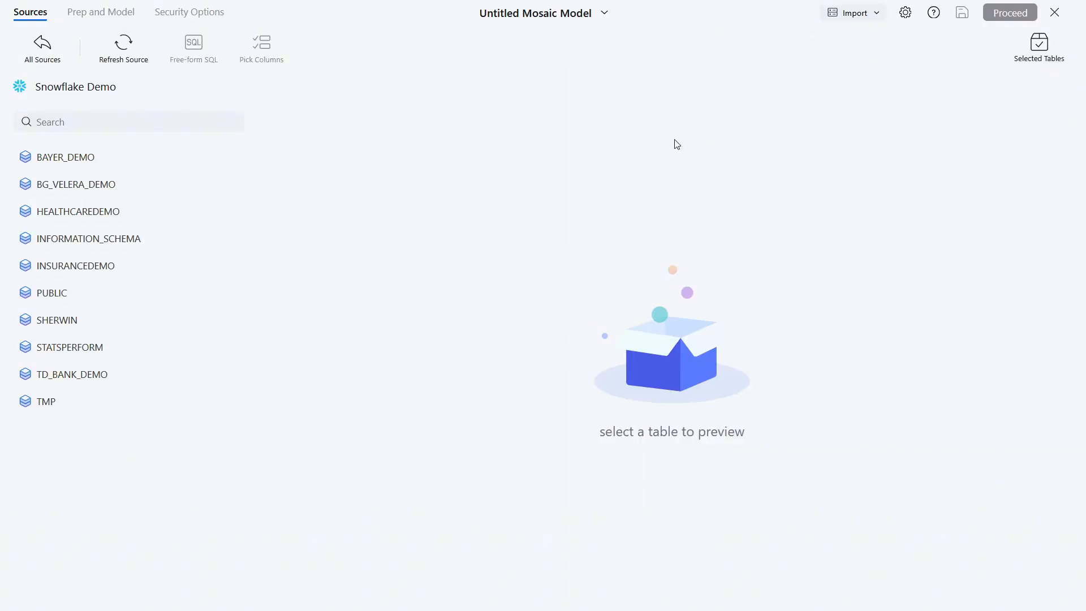
click(79, 211)
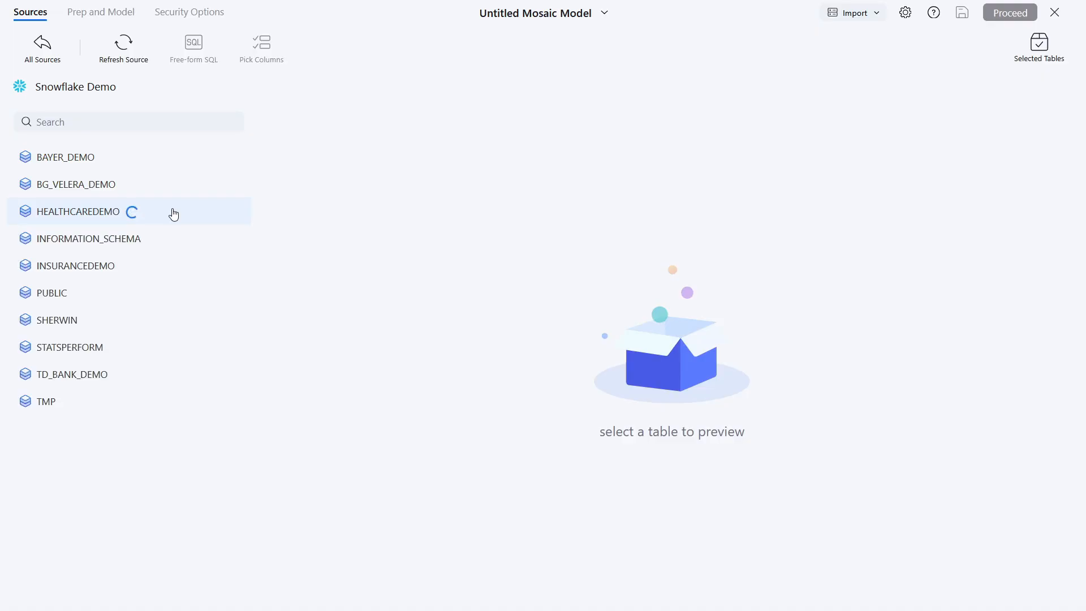
click(77, 211)
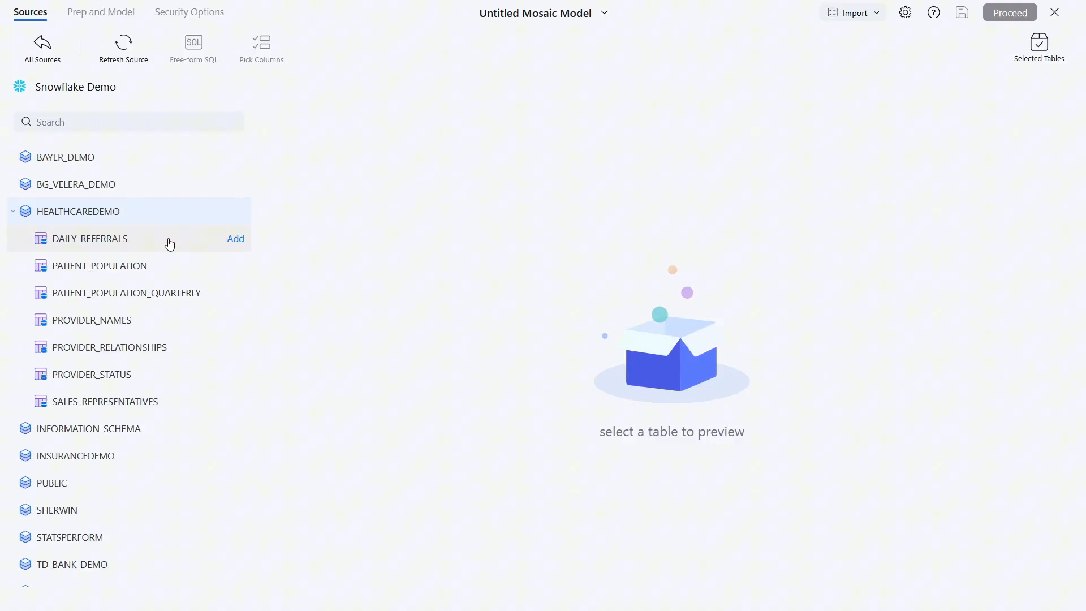
click(90, 238)
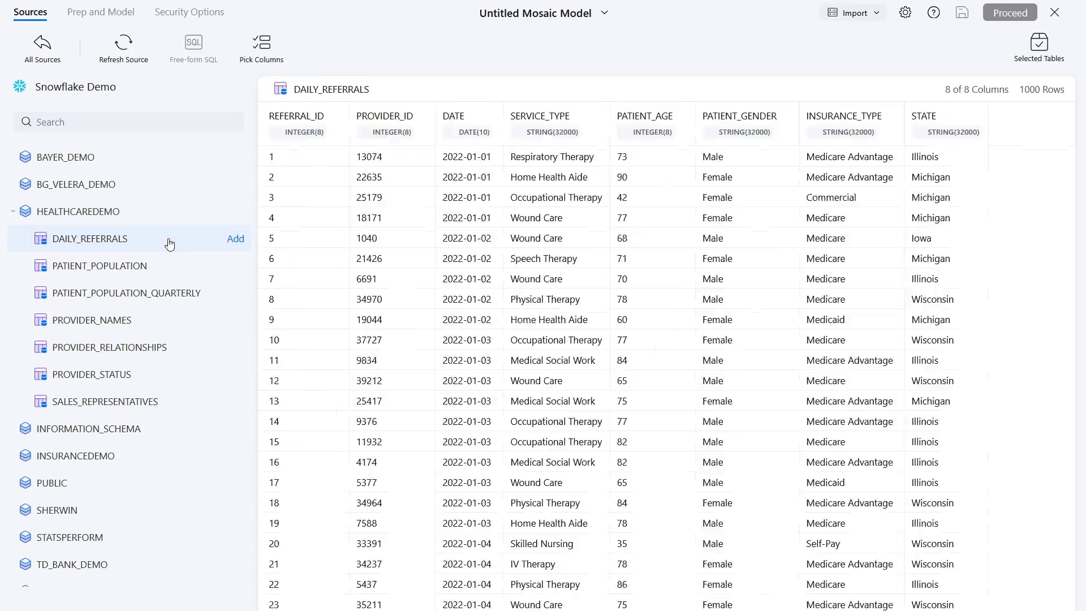
mouse_move(182, 405)
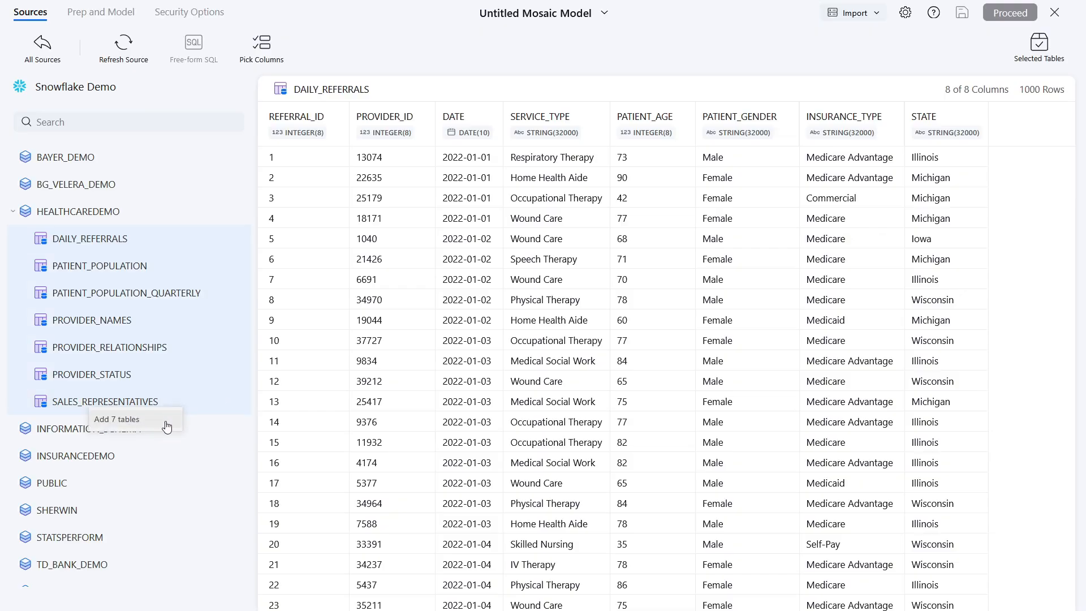
click(116, 419)
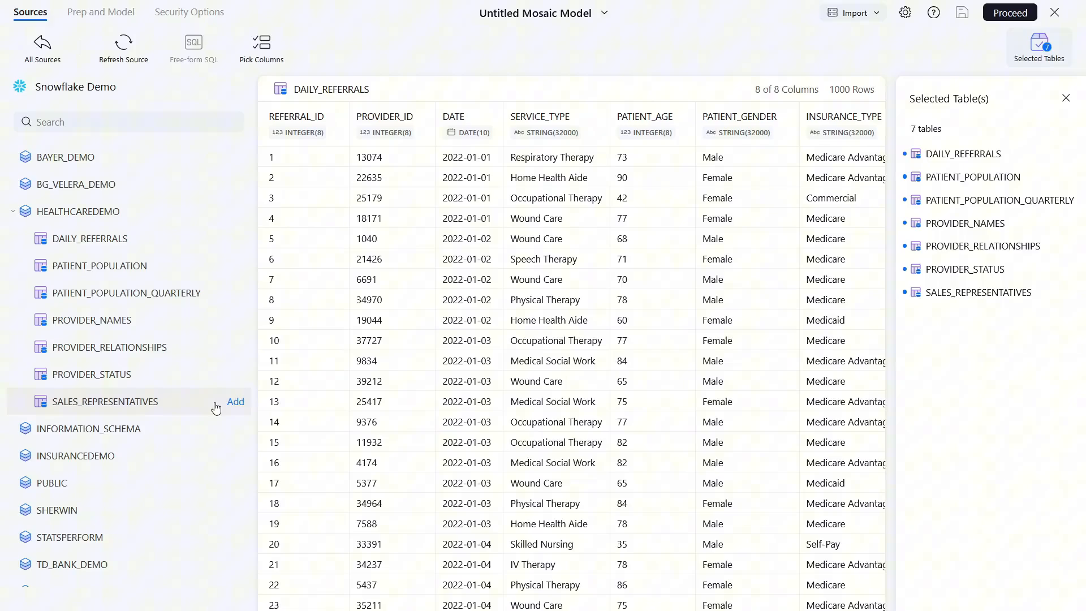
mouse_move(496, 241)
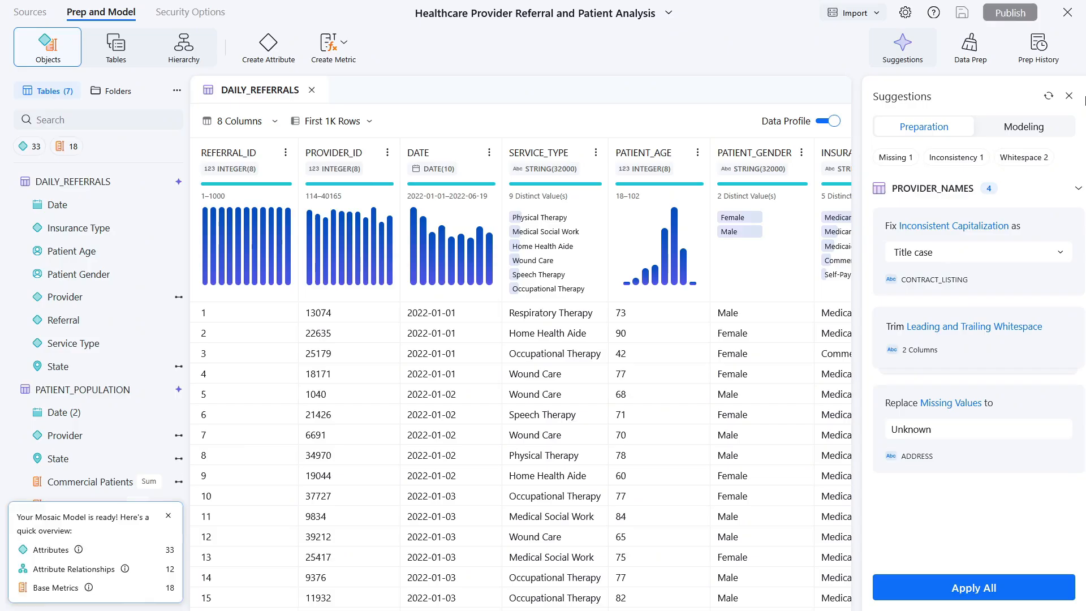
Step: Accept the CONTRACT_LISTING capitalization fix, view DAILY_REFERRALS, and toggle attribute/metric filters
click(1008, 235)
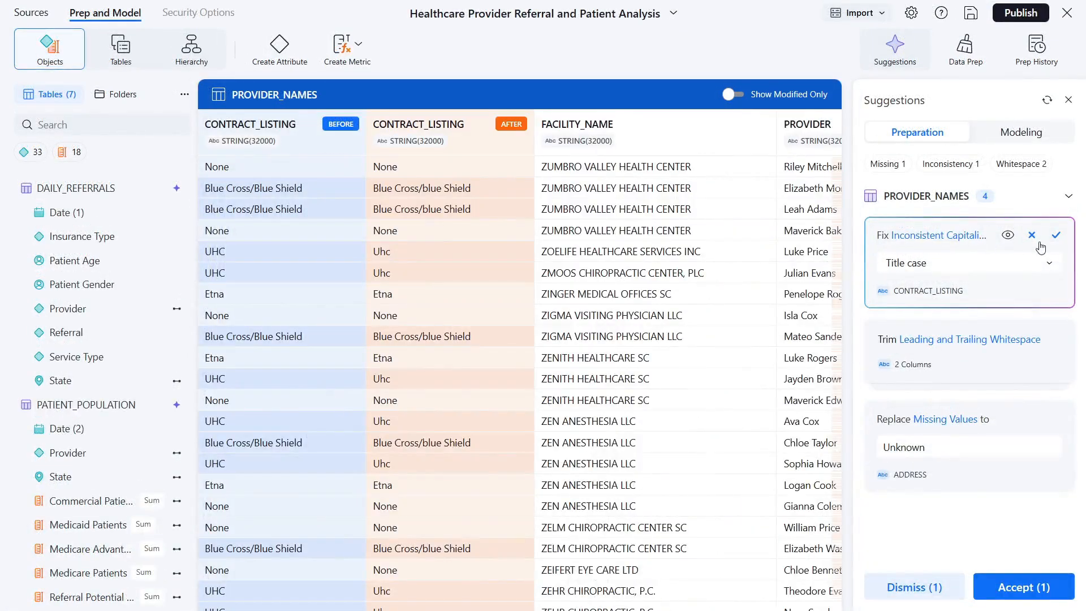
click(1055, 235)
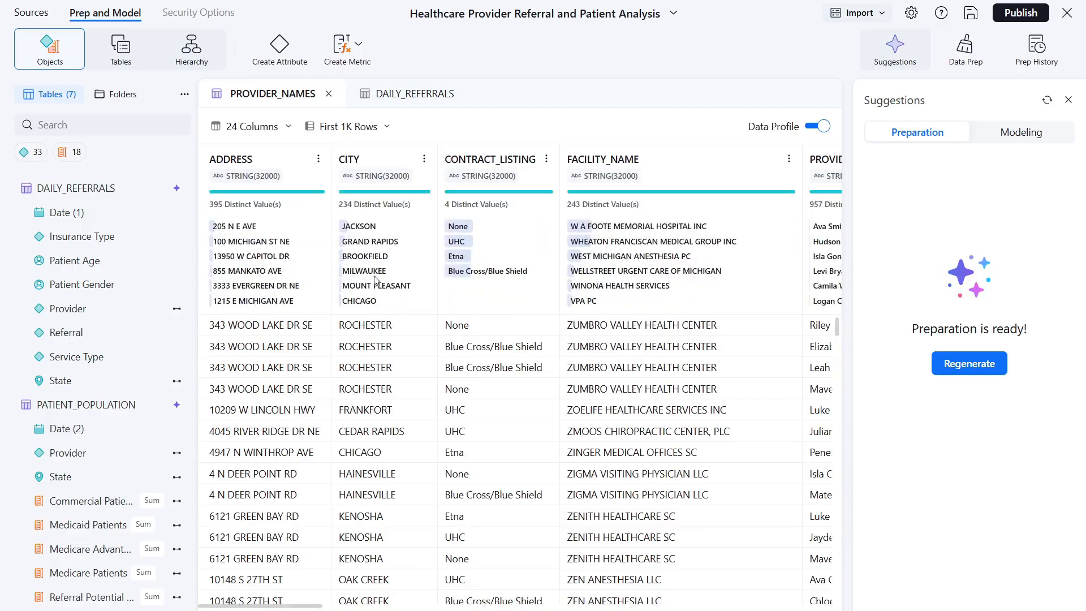
click(377, 93)
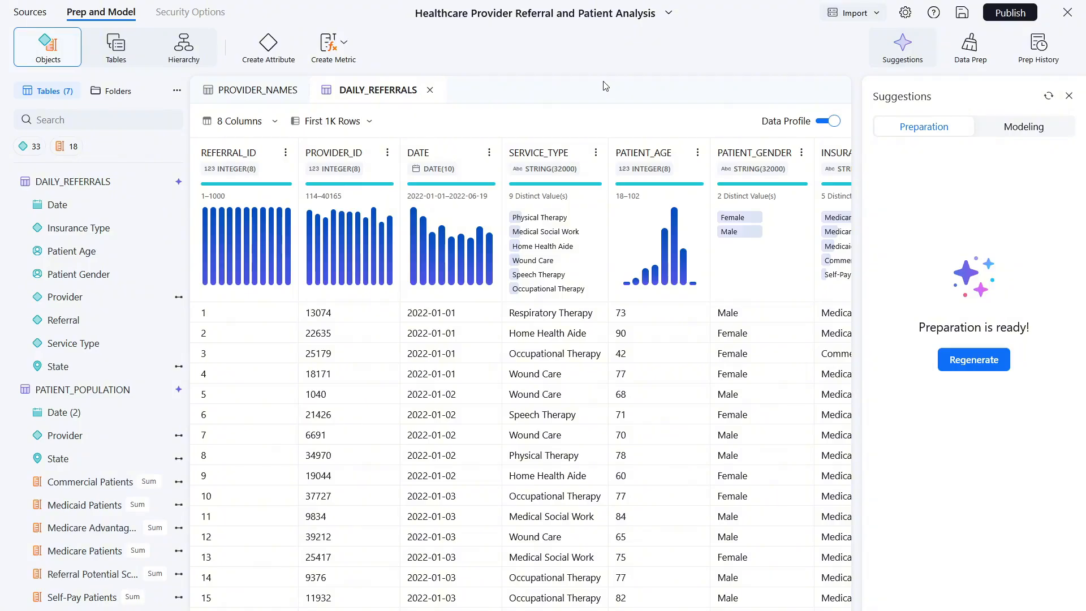
click(29, 145)
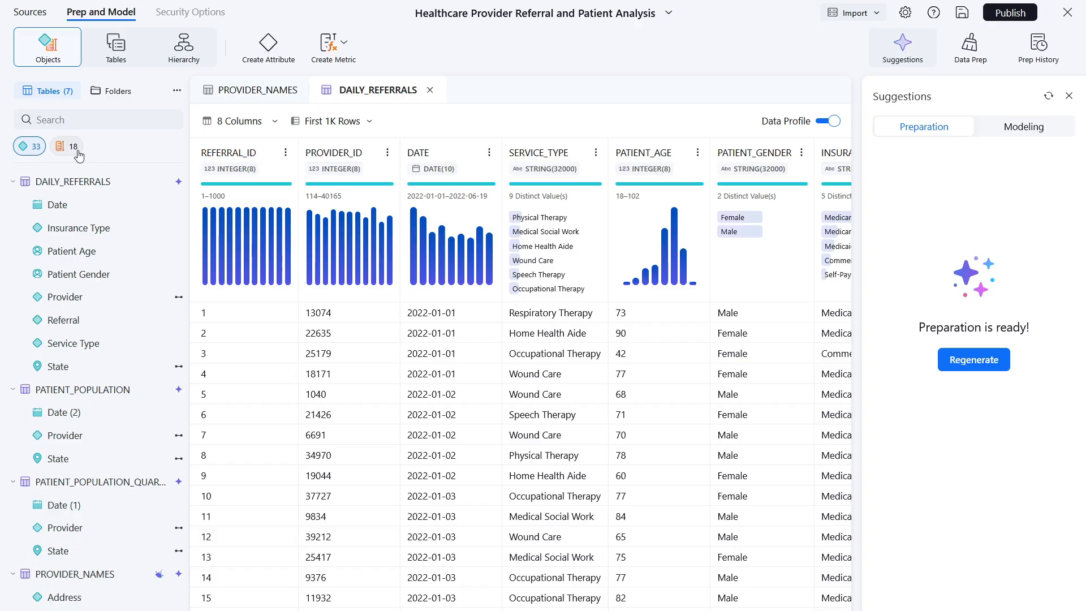
click(67, 146)
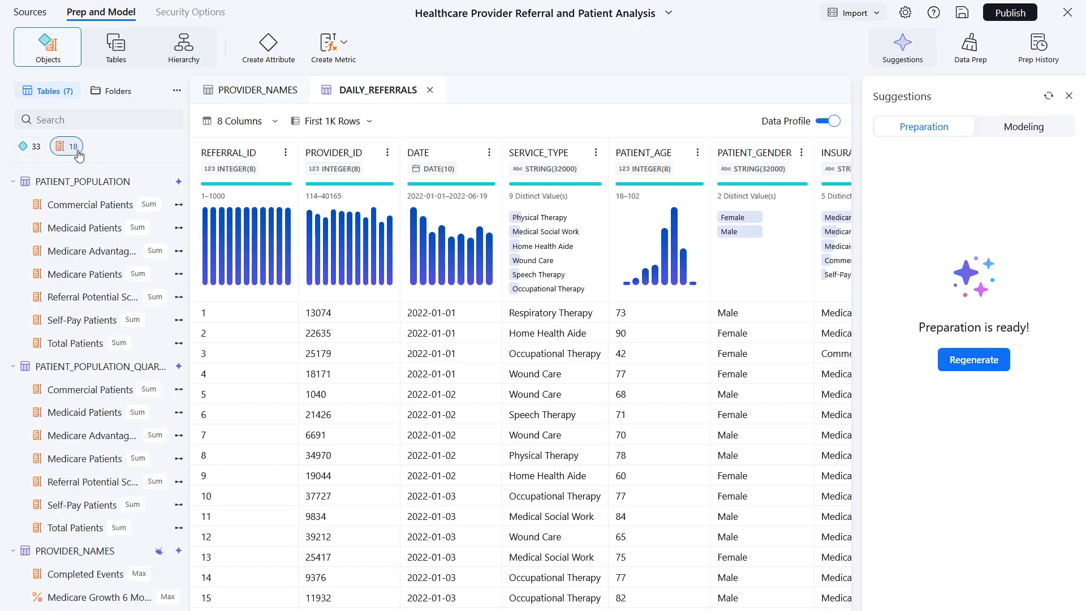
click(259, 90)
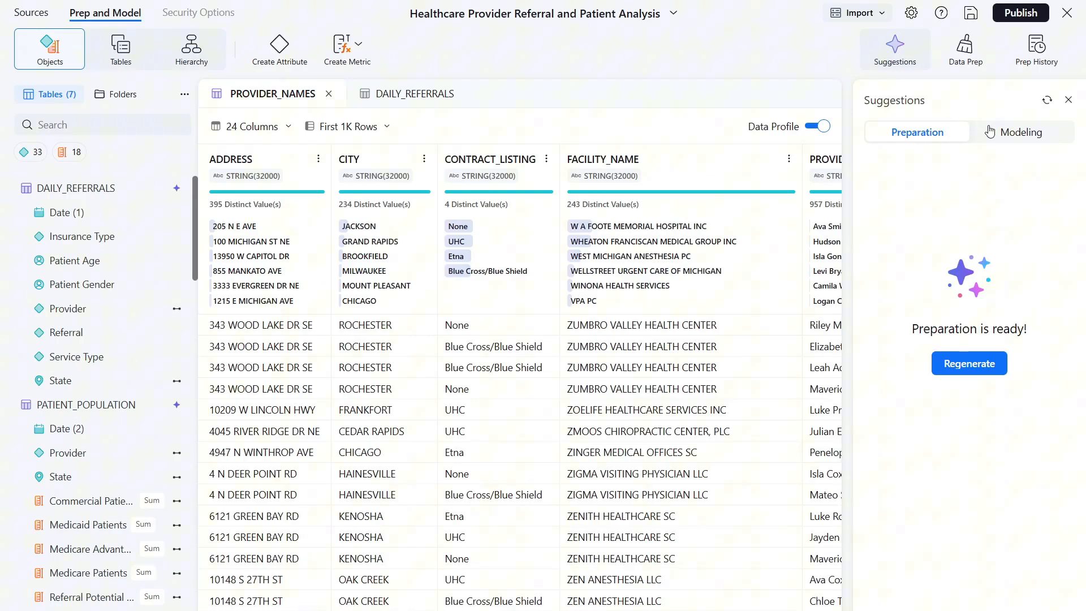
Step: Accept the Representative multi-form attribute and Provider–Representative relationship modeling suggestions
click(1020, 132)
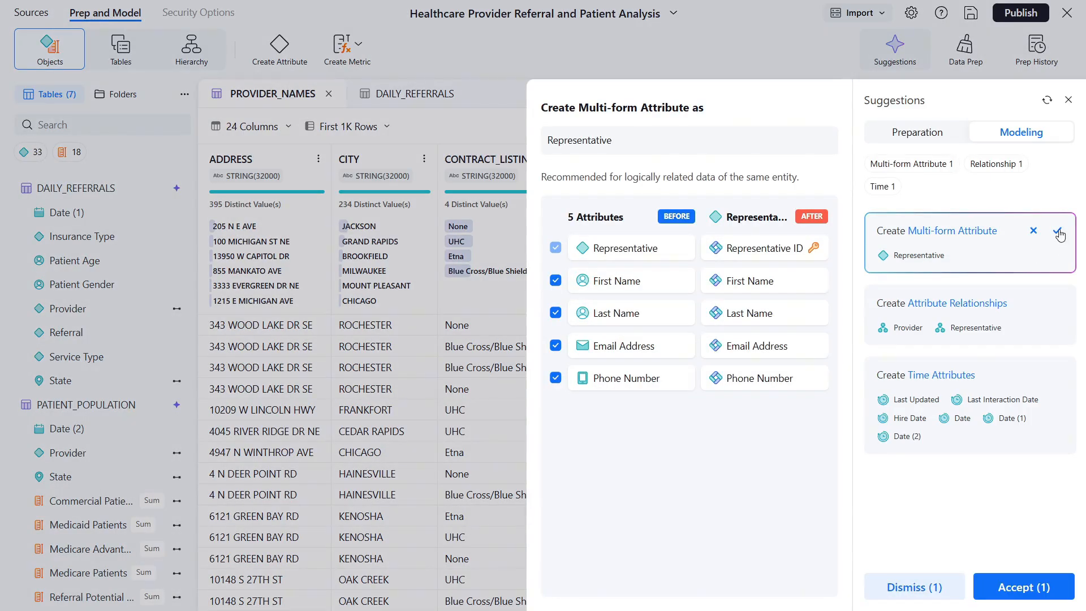
click(1059, 231)
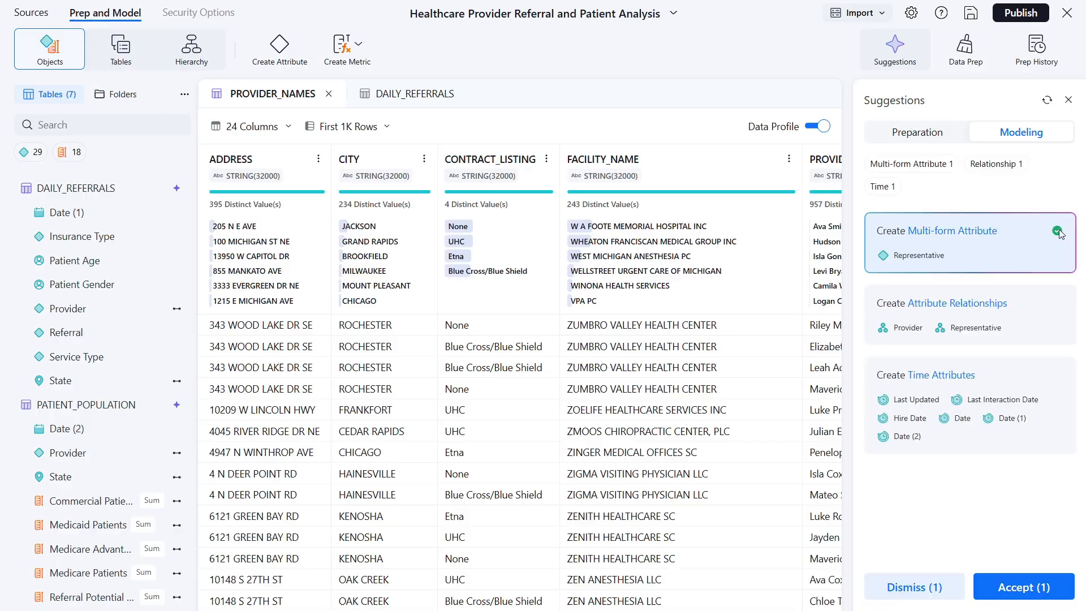
click(941, 305)
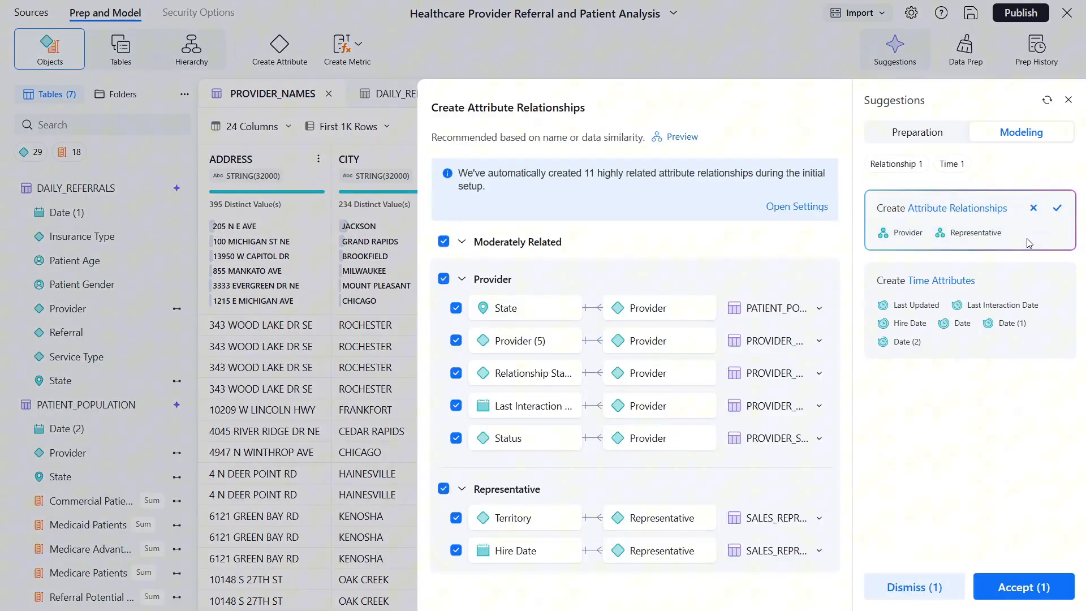
mouse_move(1058, 211)
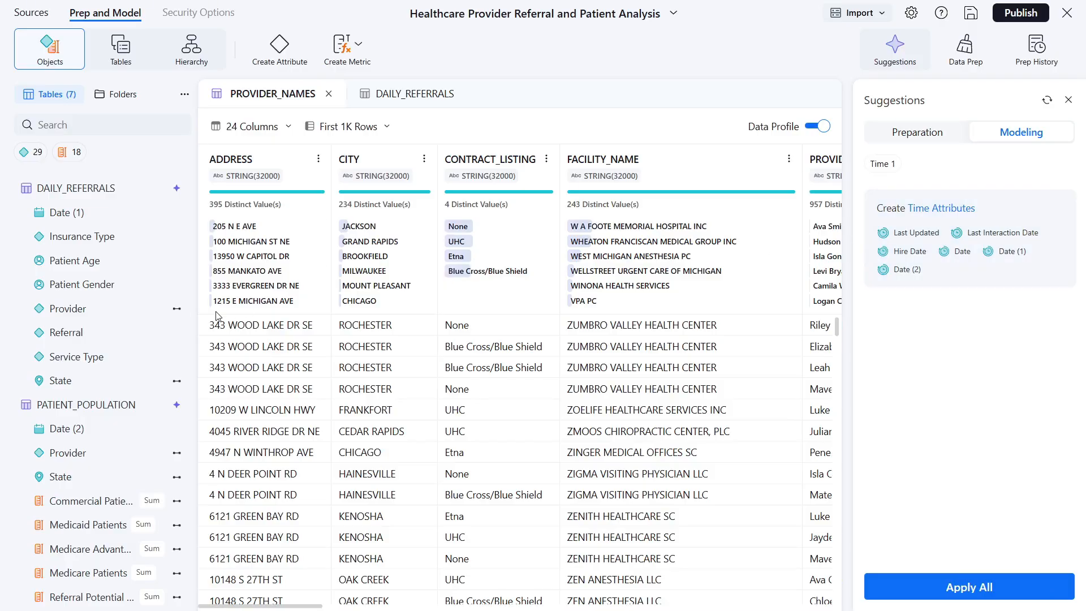
click(386, 93)
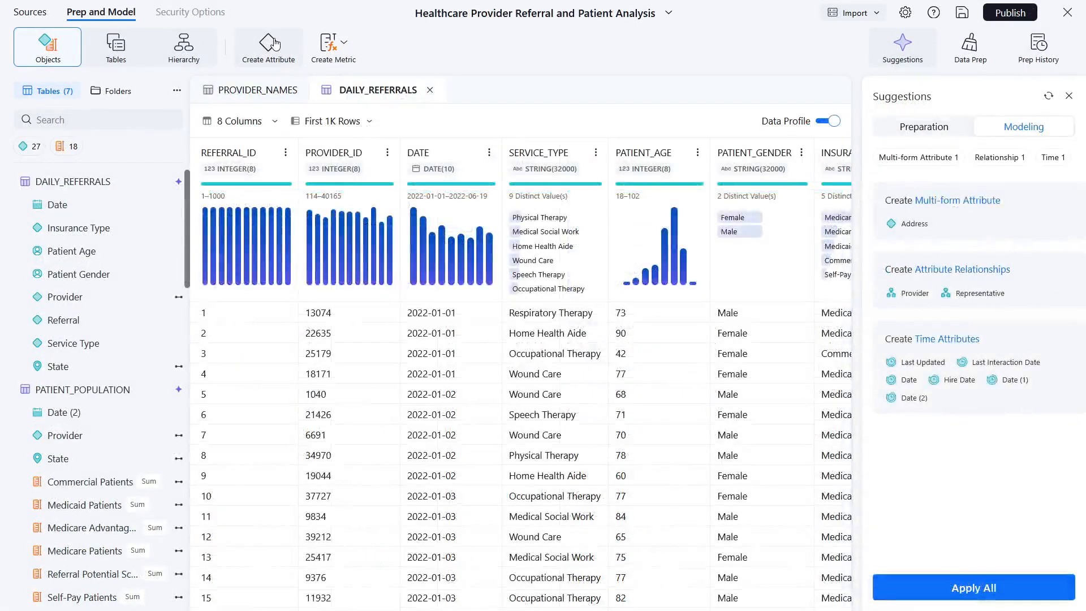
Step: Draft a New Attribute with an ID form, then start a new metric with AI suggestions
click(268, 47)
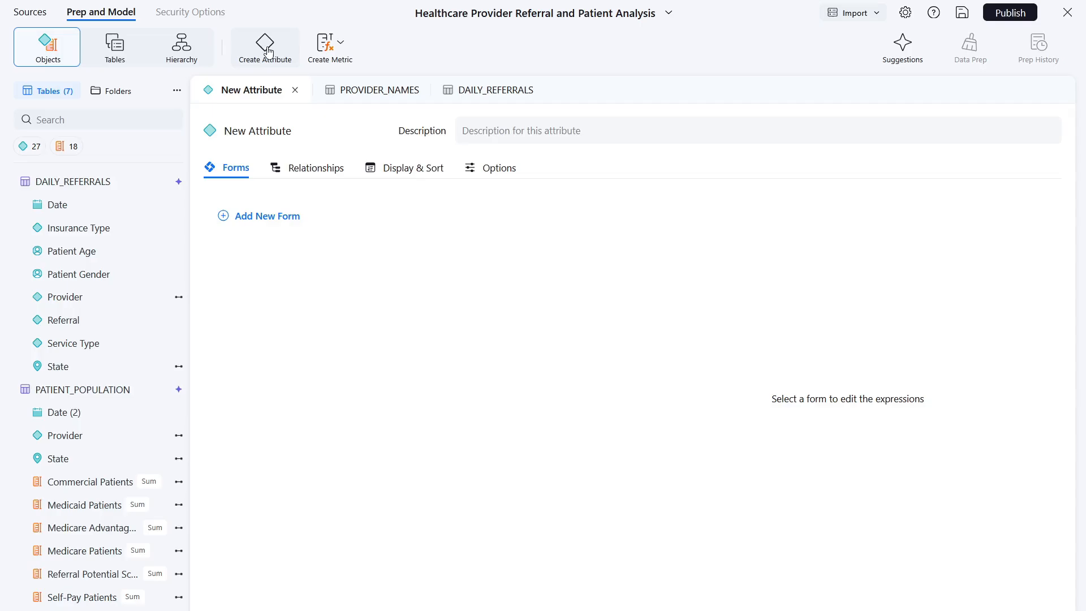
click(266, 216)
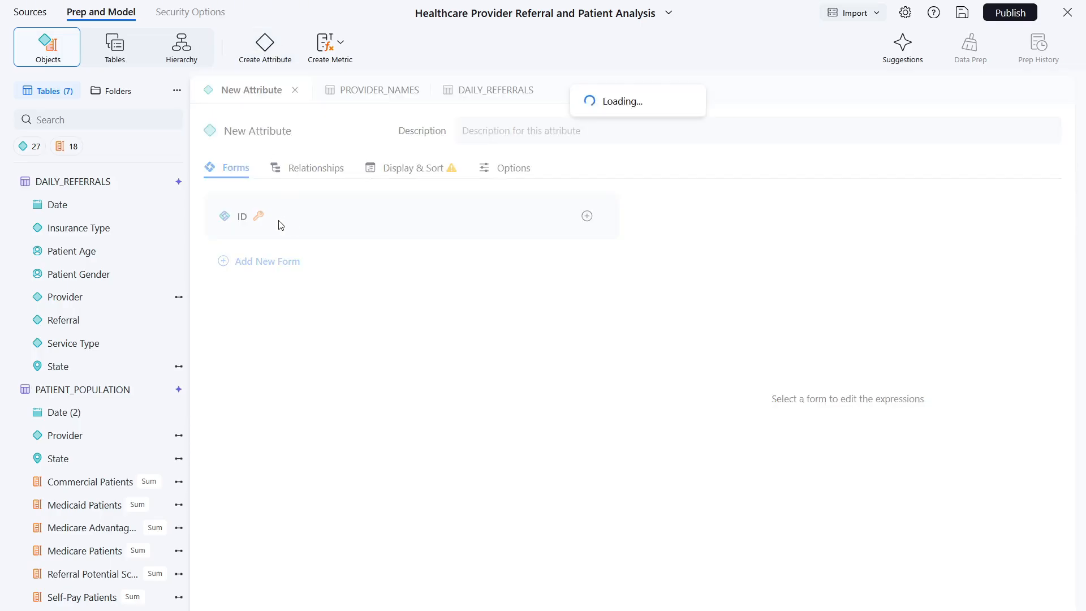
click(586, 215)
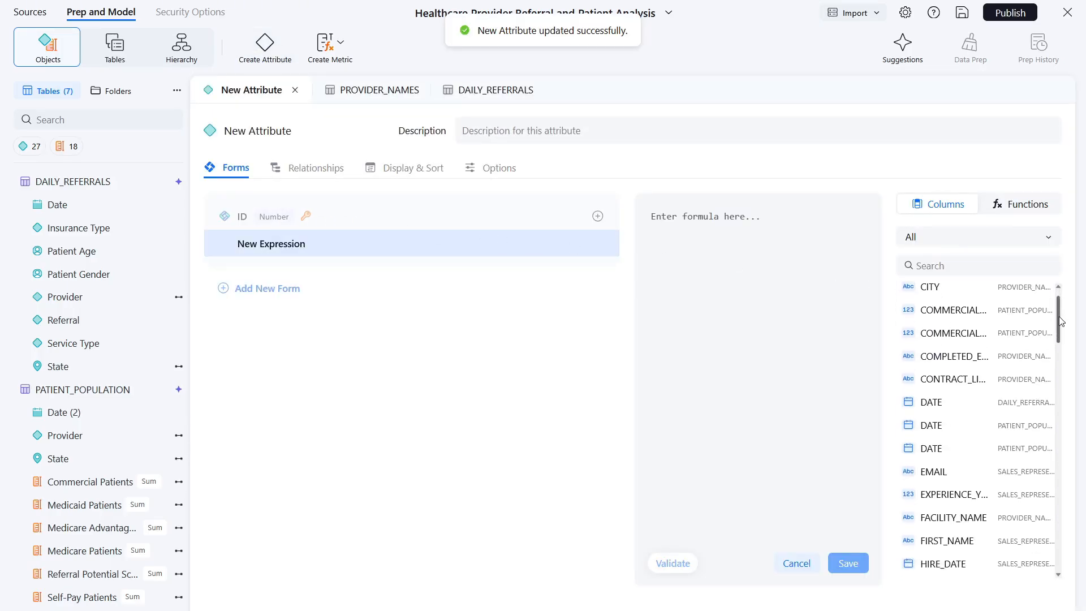
scroll(down, 3)
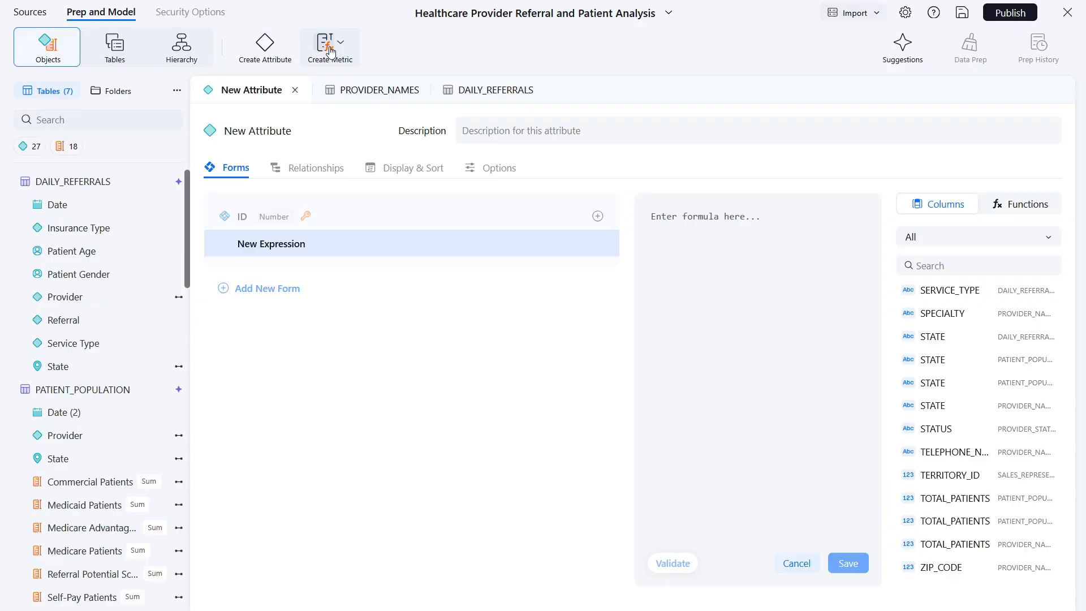
click(331, 47)
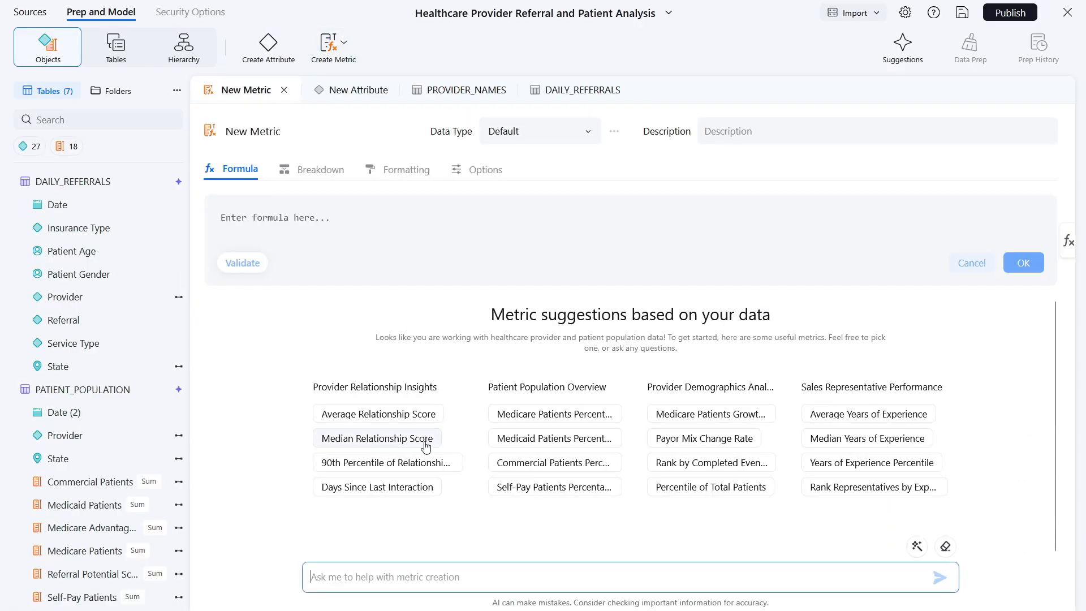
Step: Create the AI-suggested Median Relationship Score metric with its Median formula
click(376, 438)
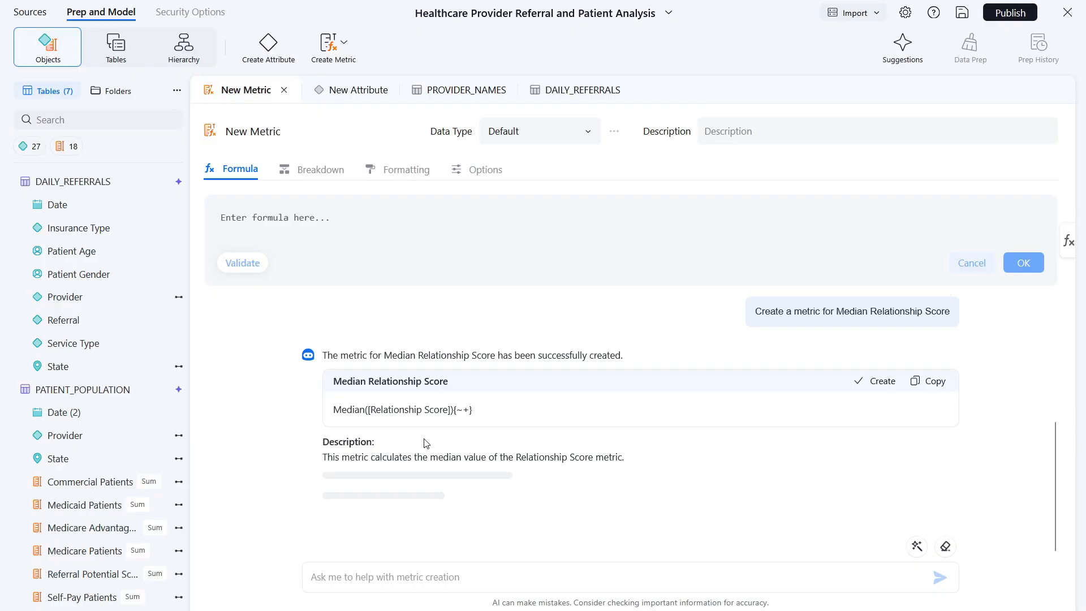
scroll(down, 3)
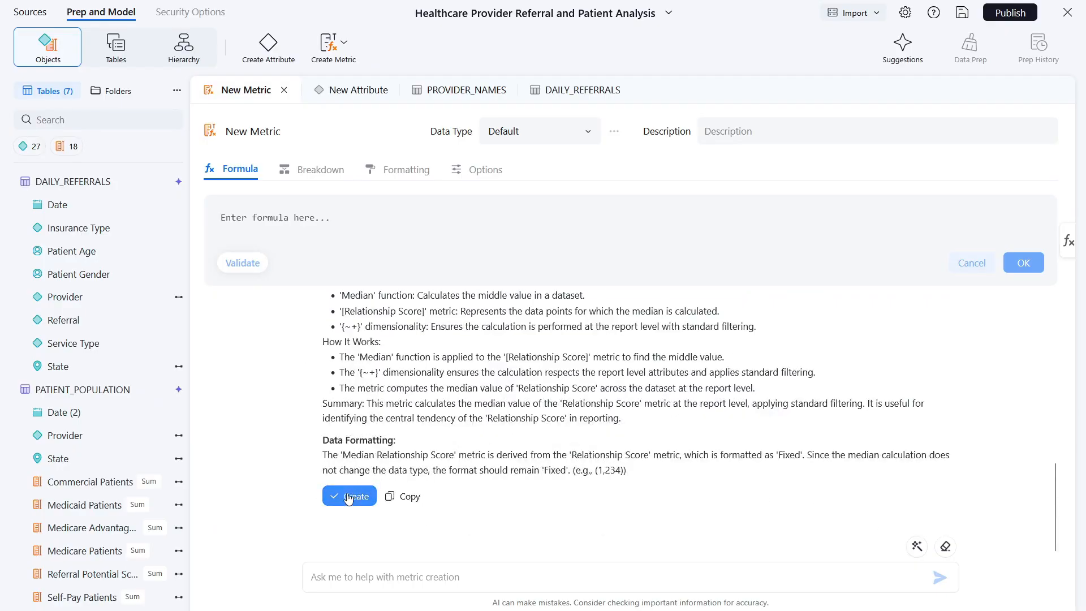
click(349, 496)
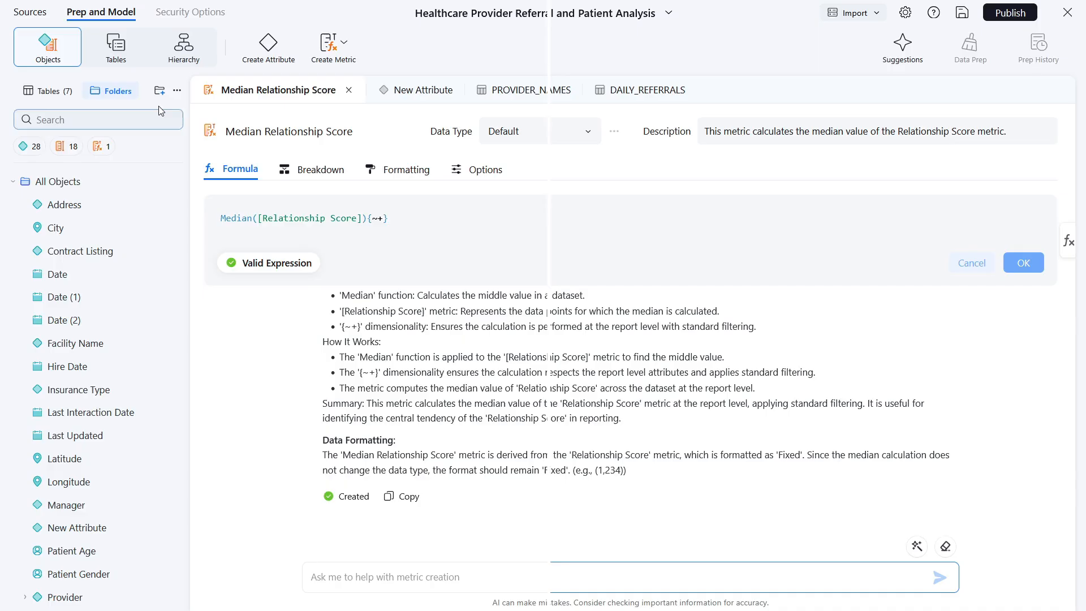
Step: Add a folder named Geo and delete the score metrics, leaving 16 metrics
click(160, 90)
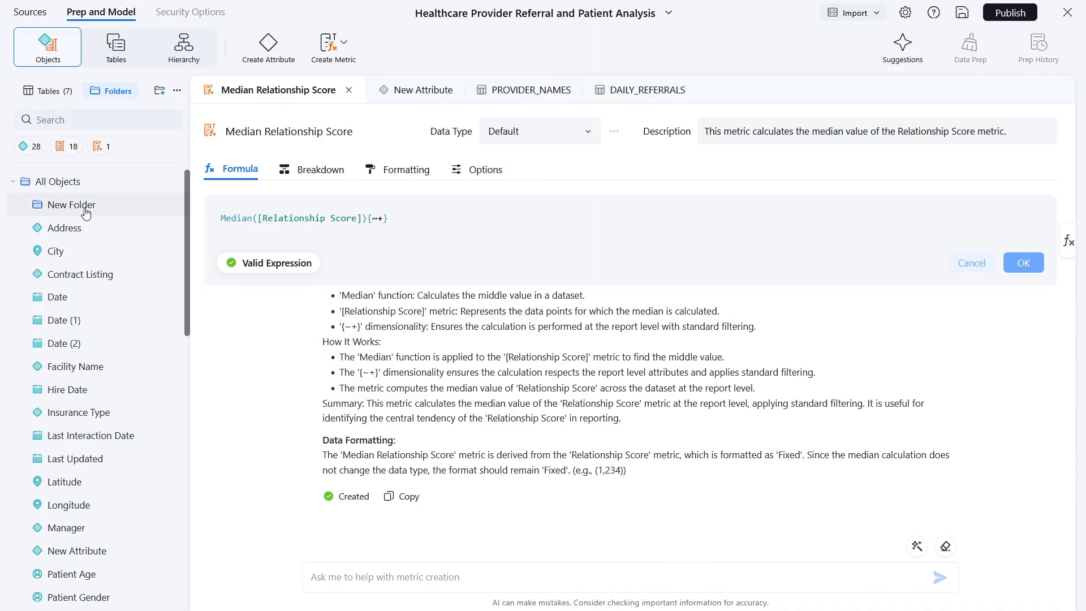
double_click(69, 205)
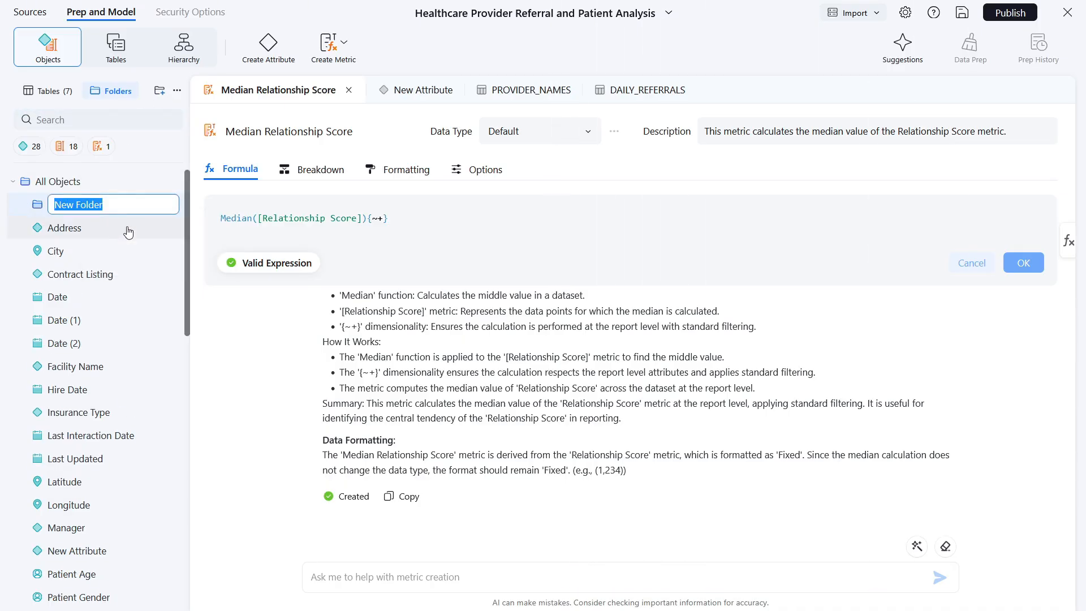
text(Geo)
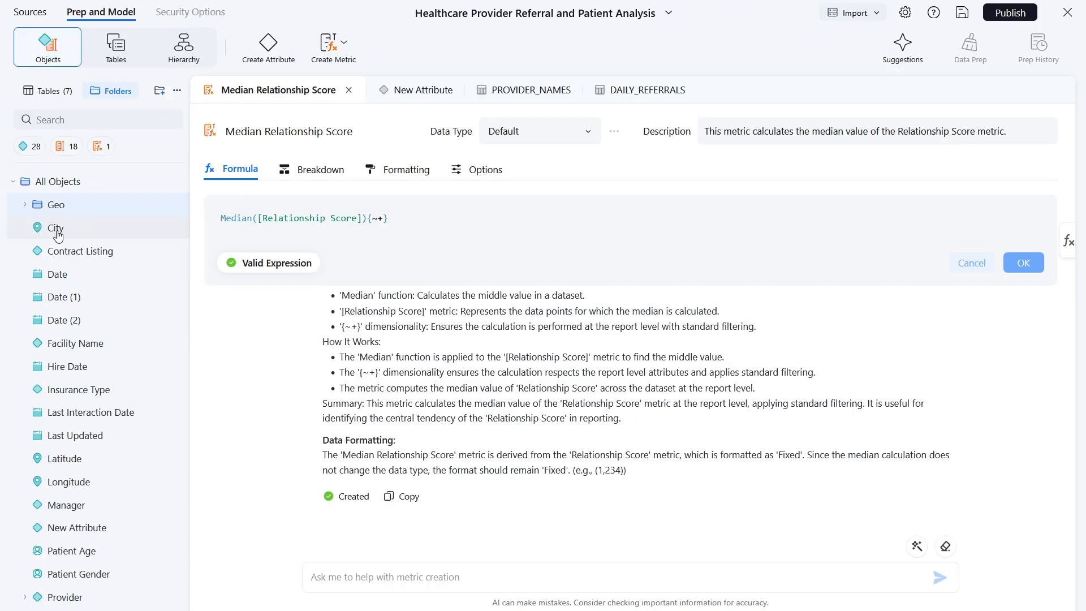
right_click(86, 476)
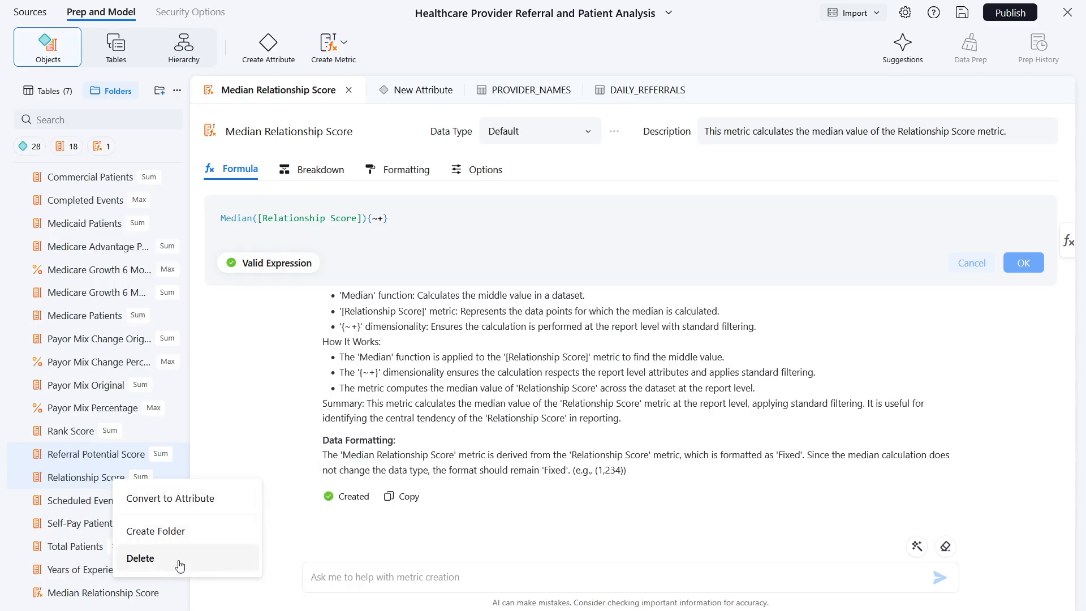
click(139, 558)
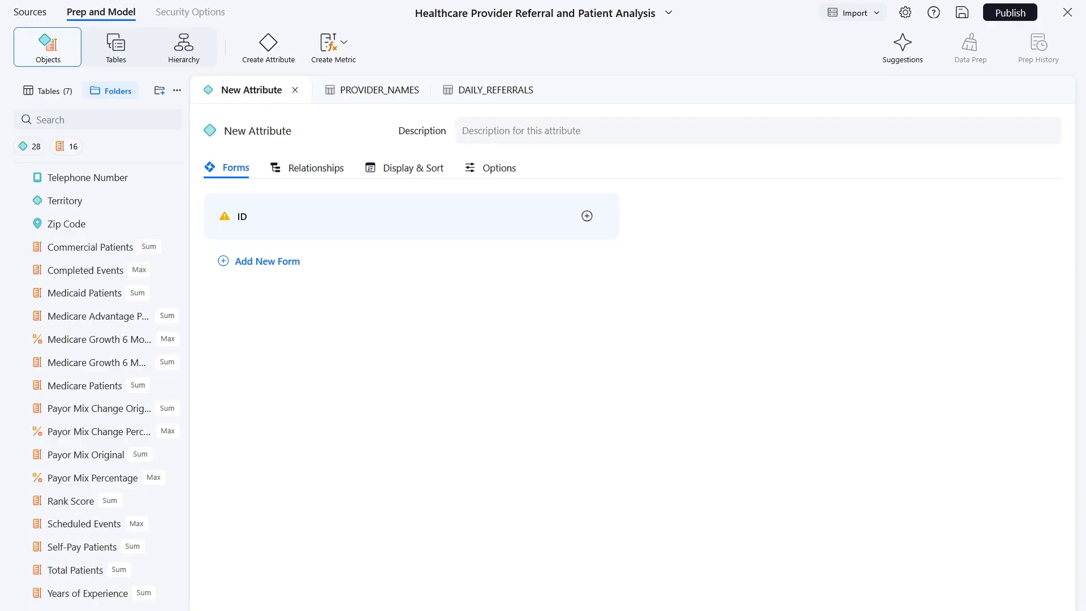
mouse_move(115, 46)
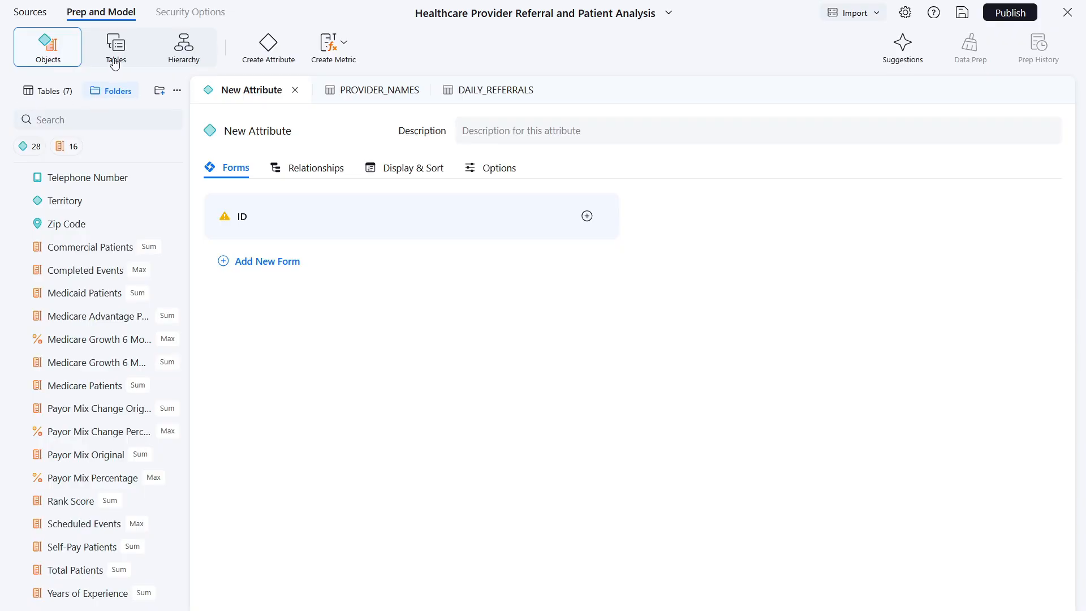
Step: Inspect the table diagram's Provider links, then view the attribute hierarchy
click(115, 46)
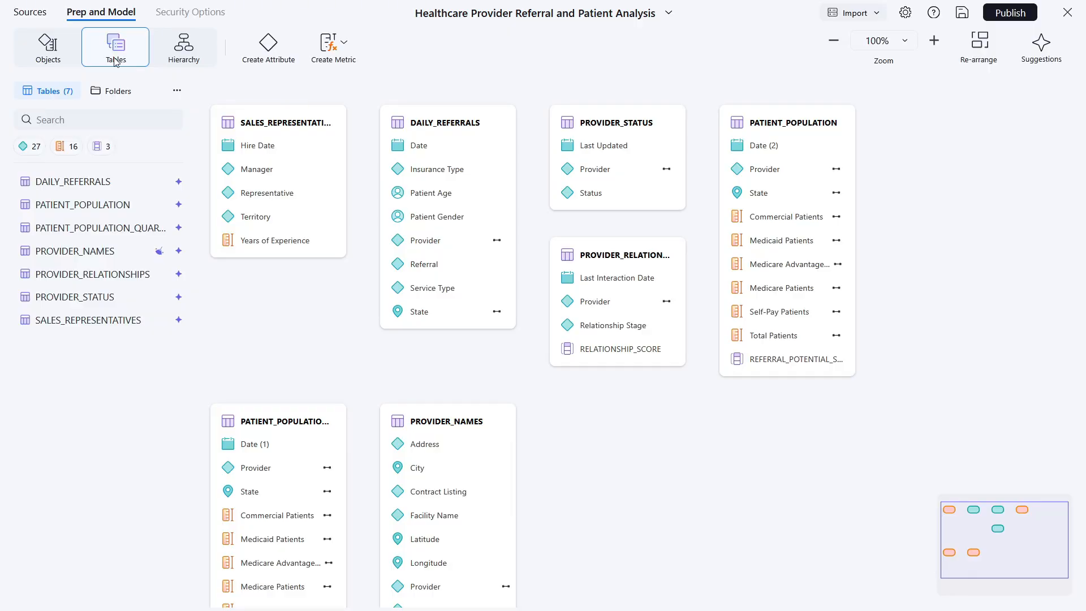
mouse_move(498, 243)
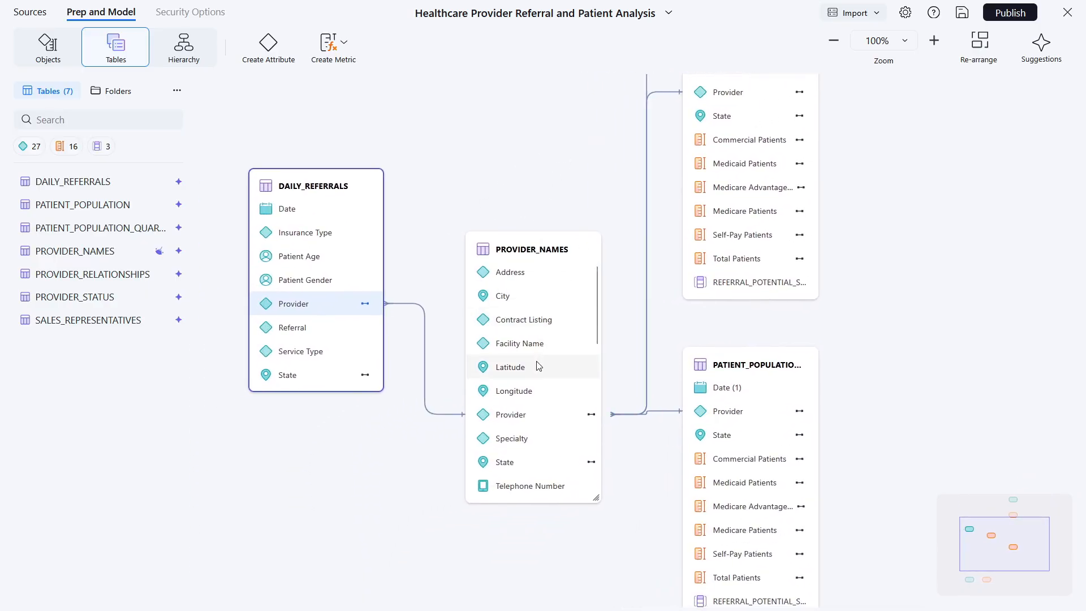
scroll(down, 3)
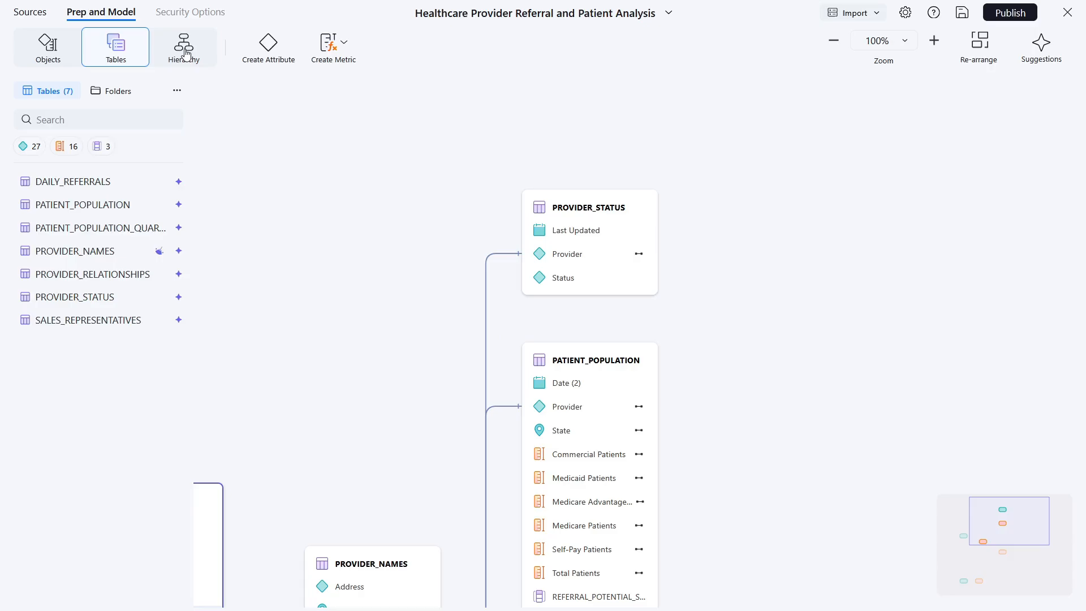
click(183, 46)
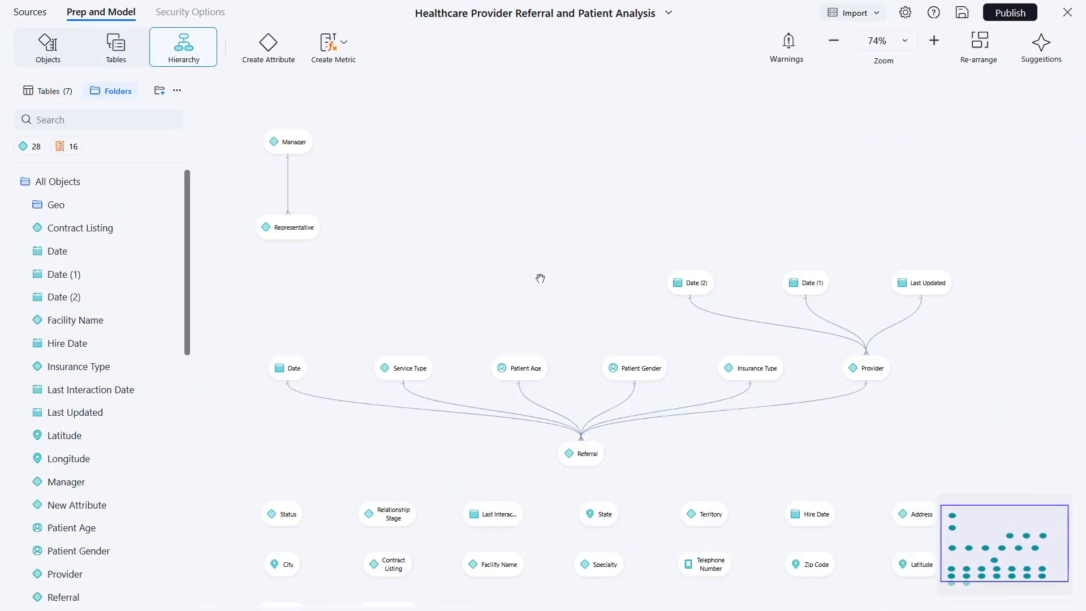
Step: Publish the Healthcare Provider Referral and Patient Analysis model to the Library
click(1009, 12)
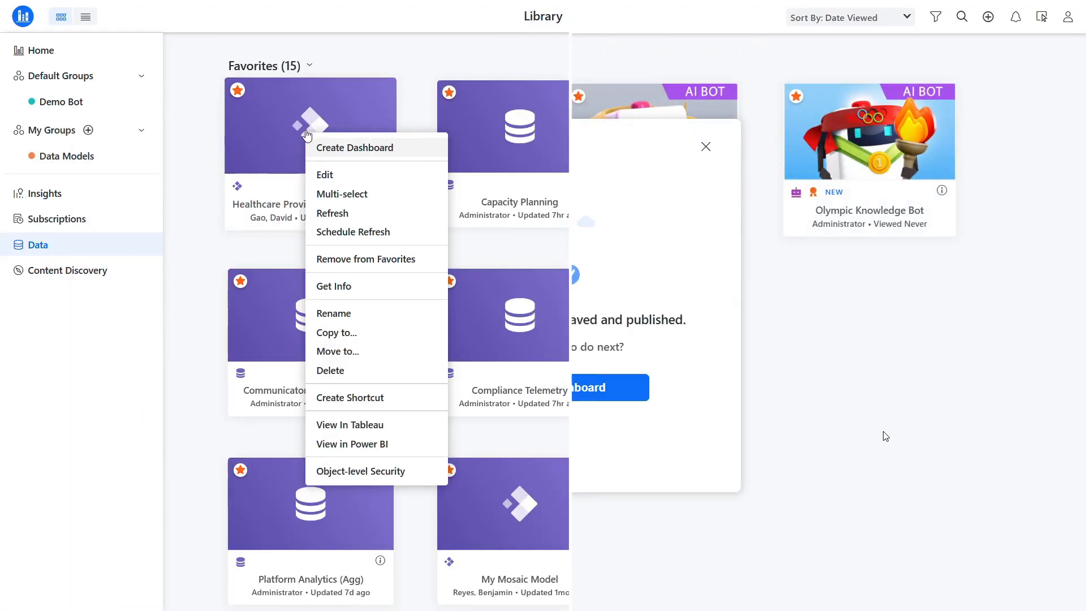
Step: Check the DAILY_REFERRALS refresh policy, then grant AI Cube Administrators Can View access
click(333, 213)
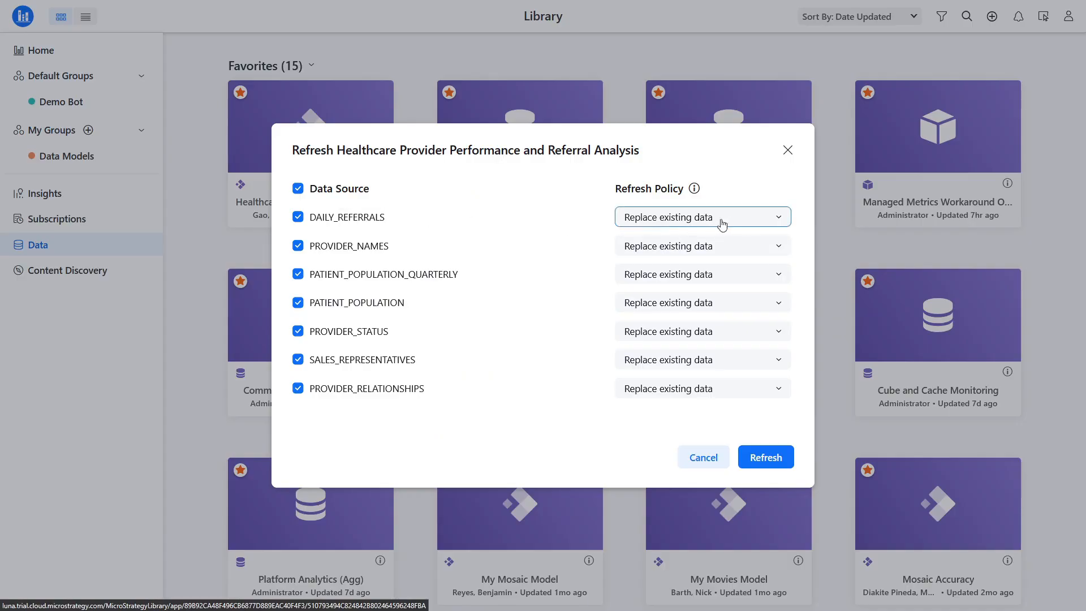
click(700, 217)
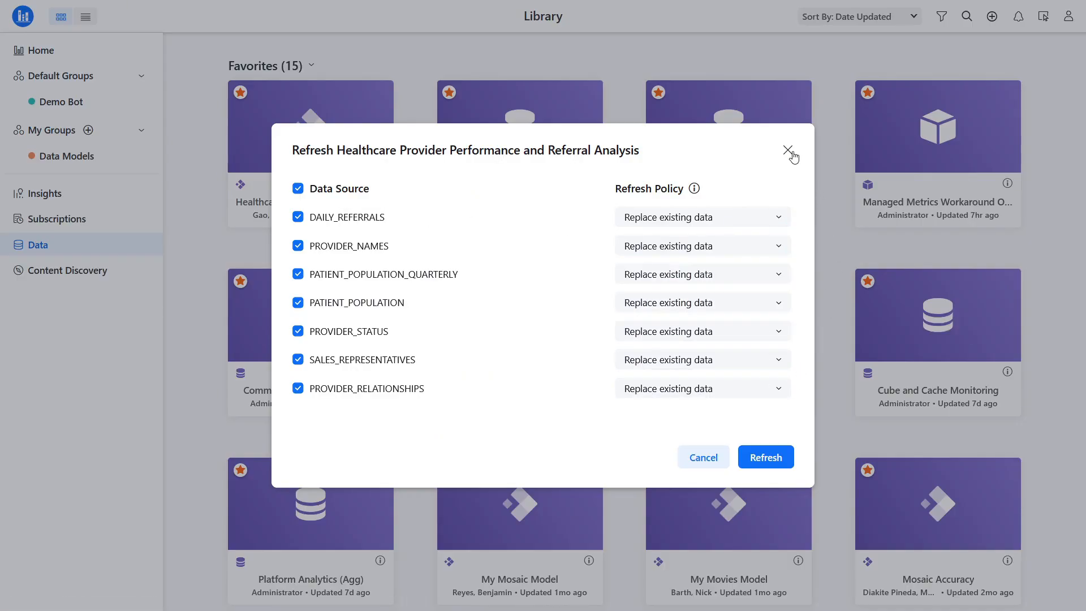
click(788, 149)
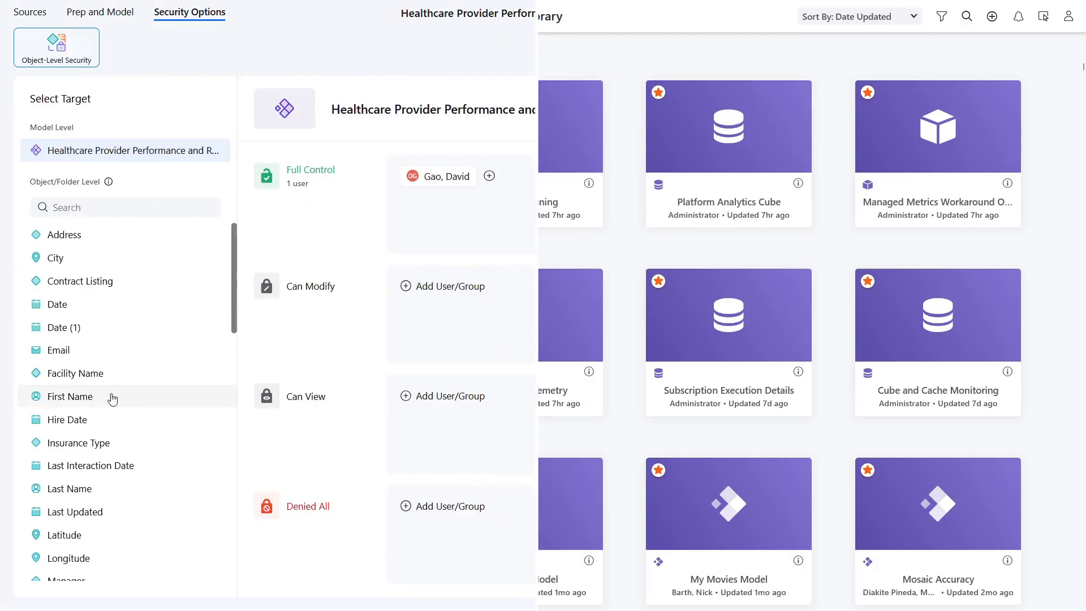
click(489, 175)
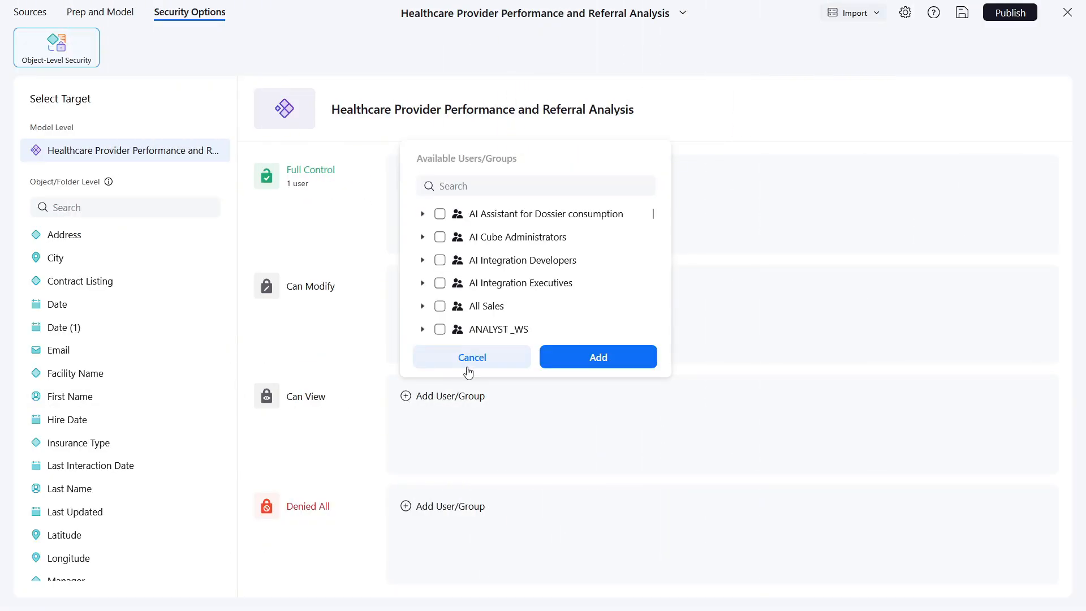
click(596, 356)
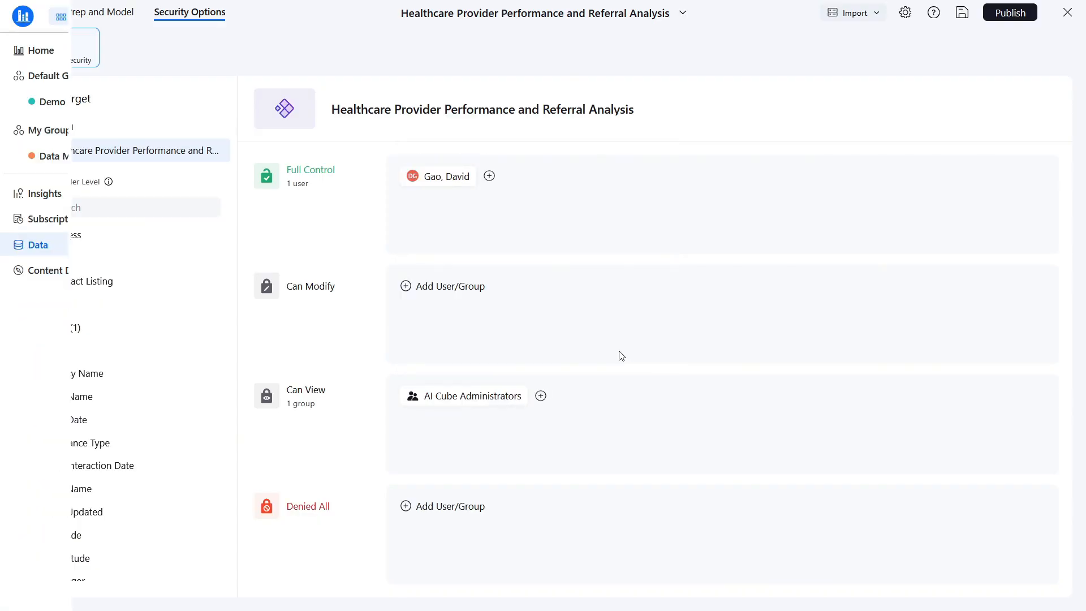
Step: Open the healthcare model's details panel showing its JDBC URL and SQL access path
right_click(310, 125)
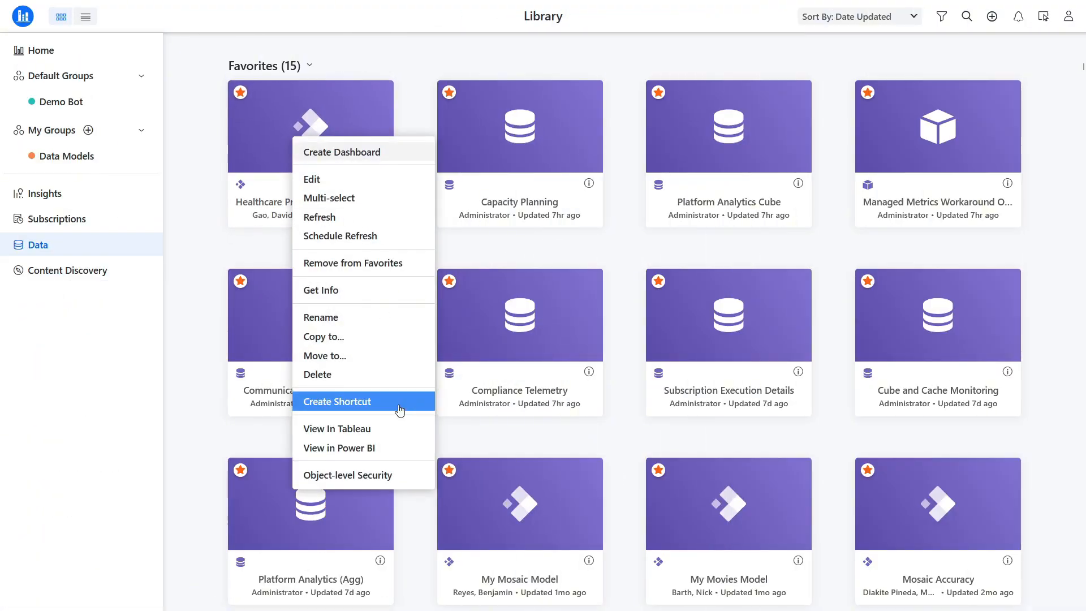
mouse_move(530, 256)
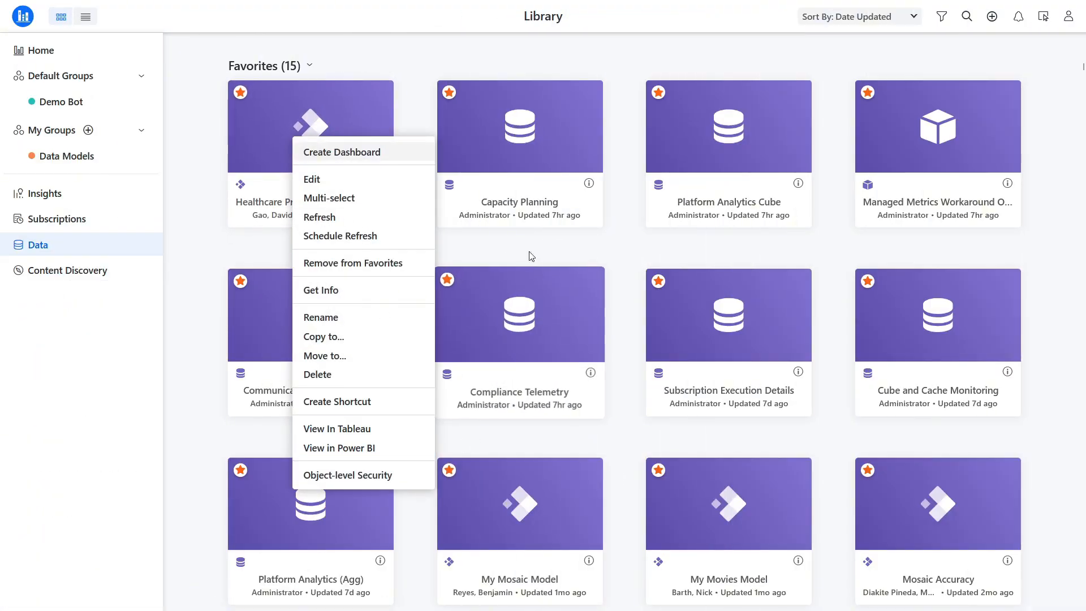
click(321, 290)
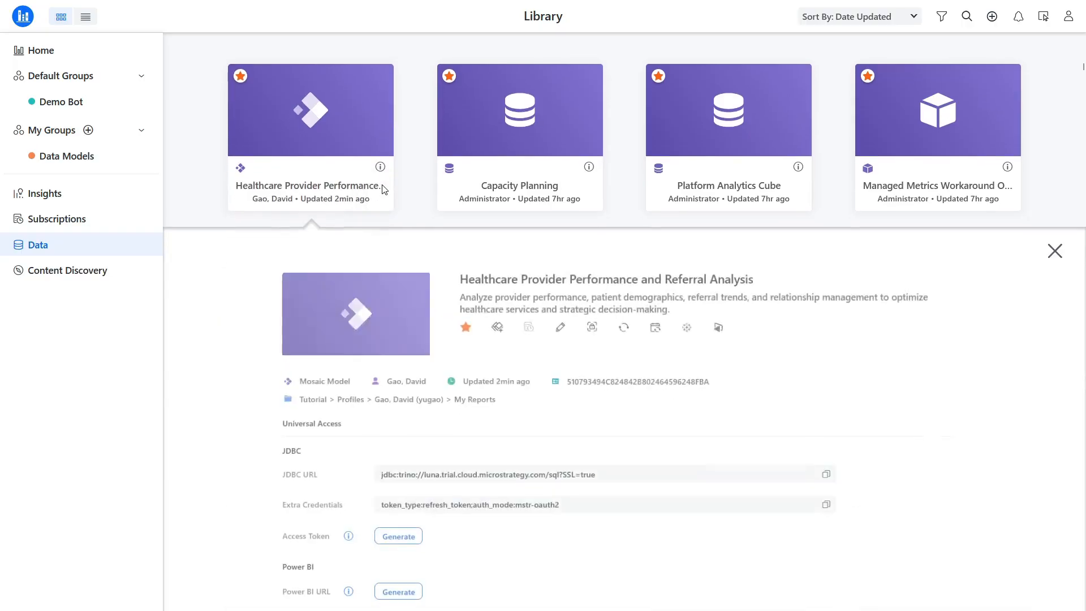
scroll(down, 3)
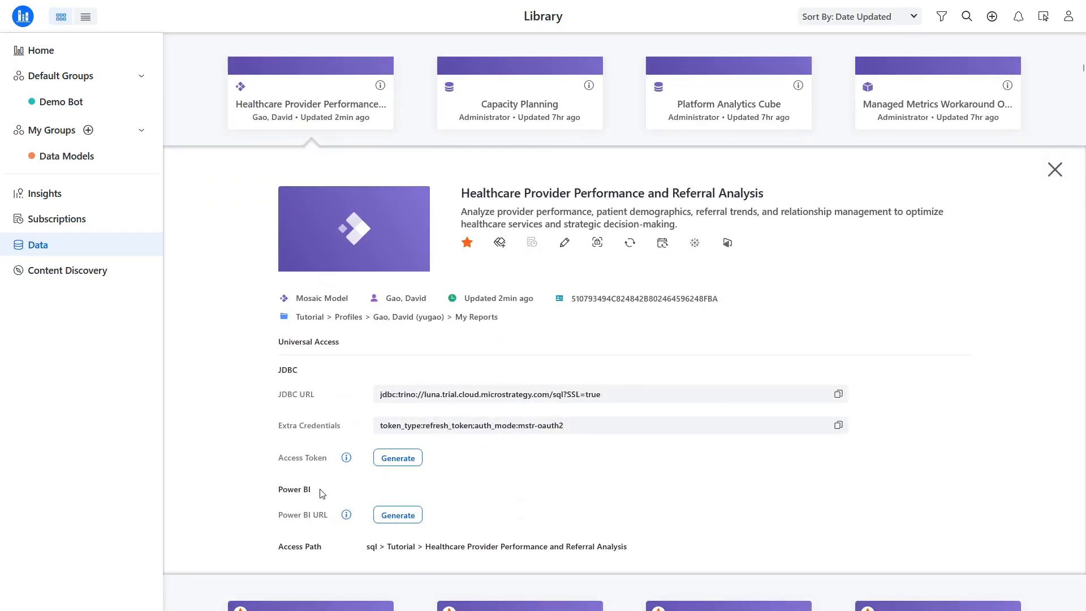
mouse_move(204, 422)
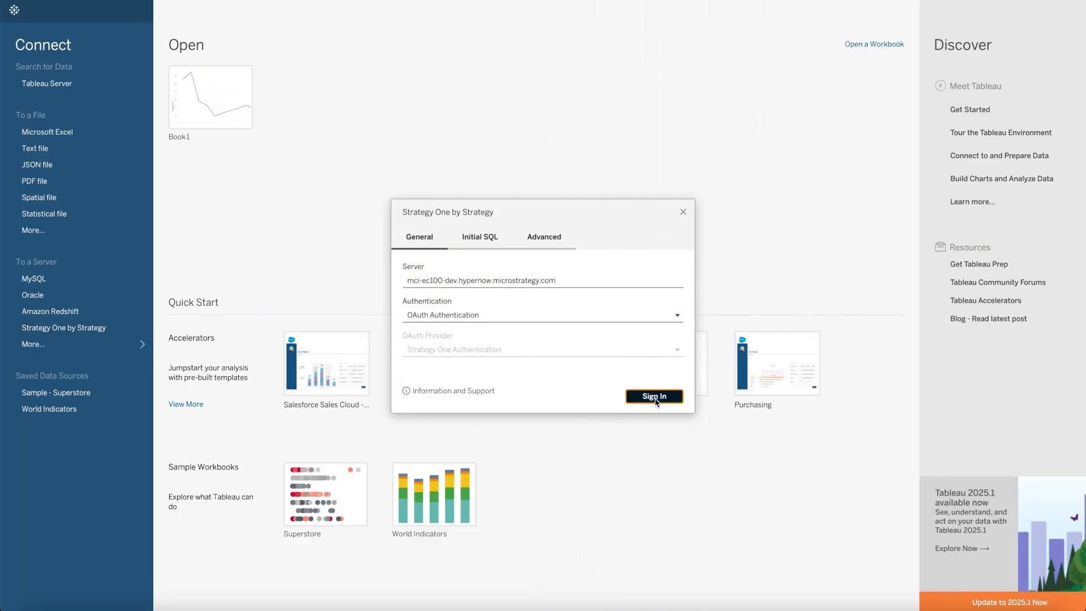
Step: Sign in to Strategy One, choose the microstrategy tutorial project, and open store sales small in Sheet 1
click(653, 395)
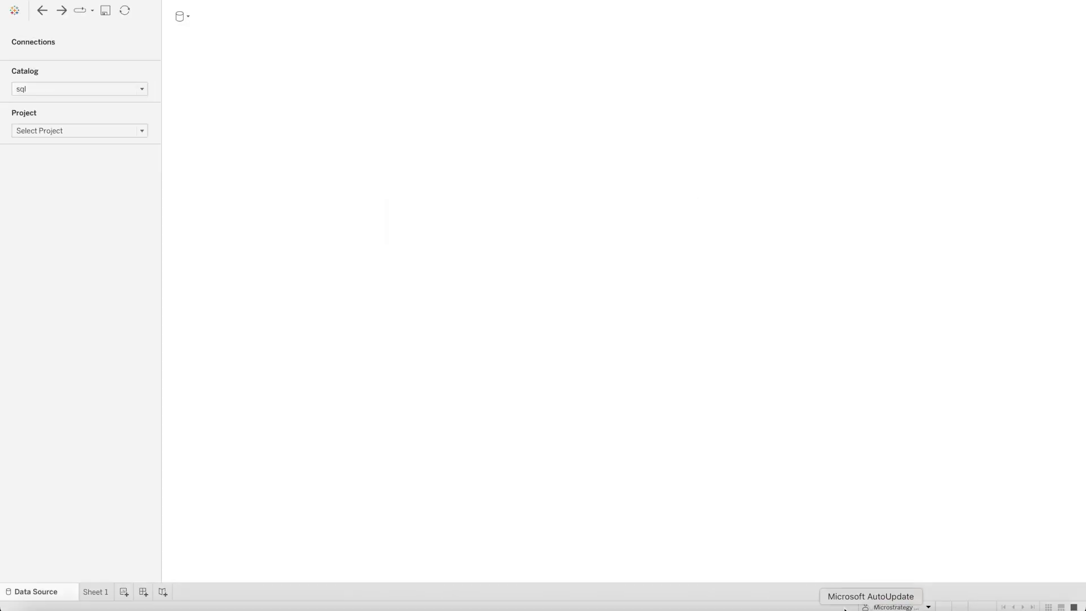
click(79, 130)
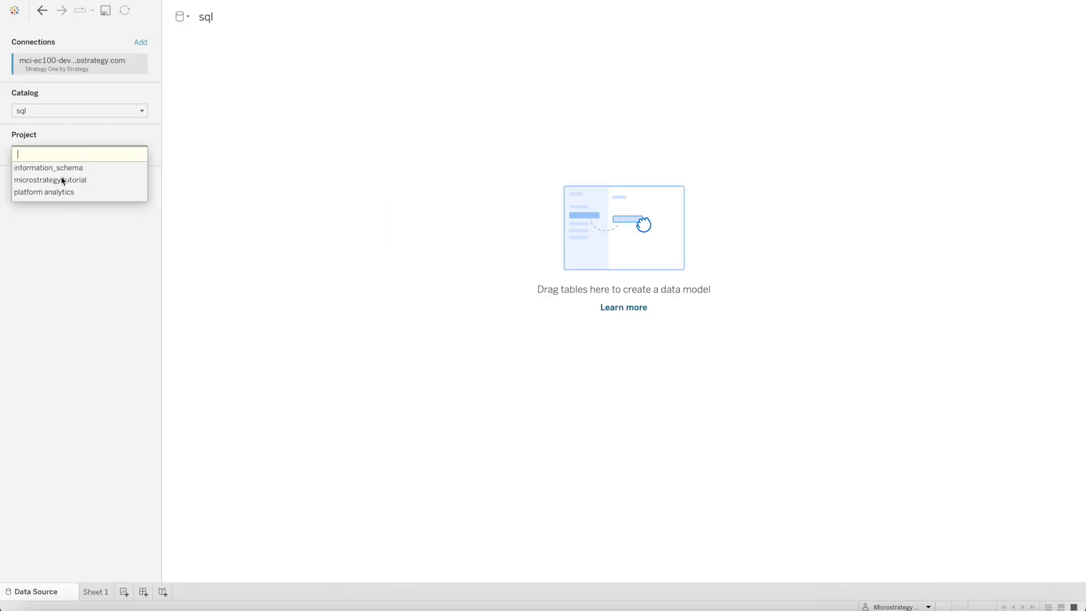
click(50, 180)
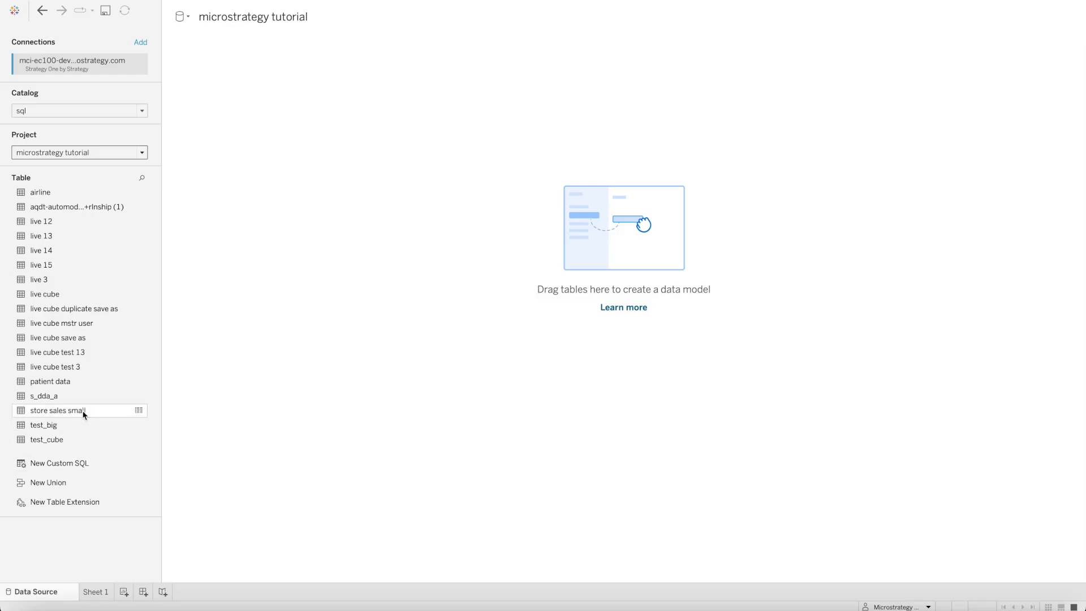
click(96, 592)
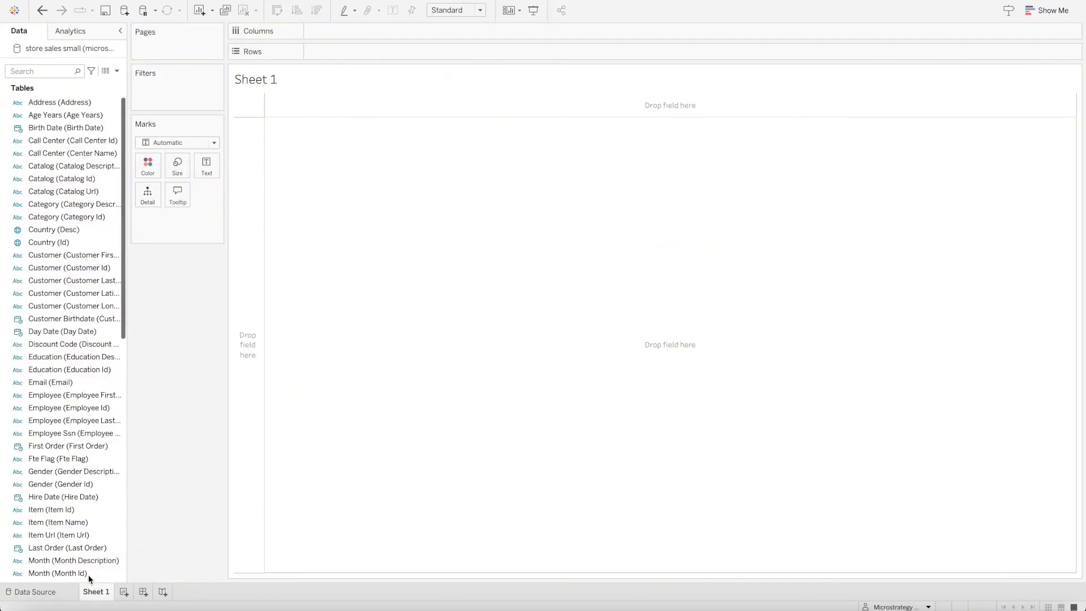